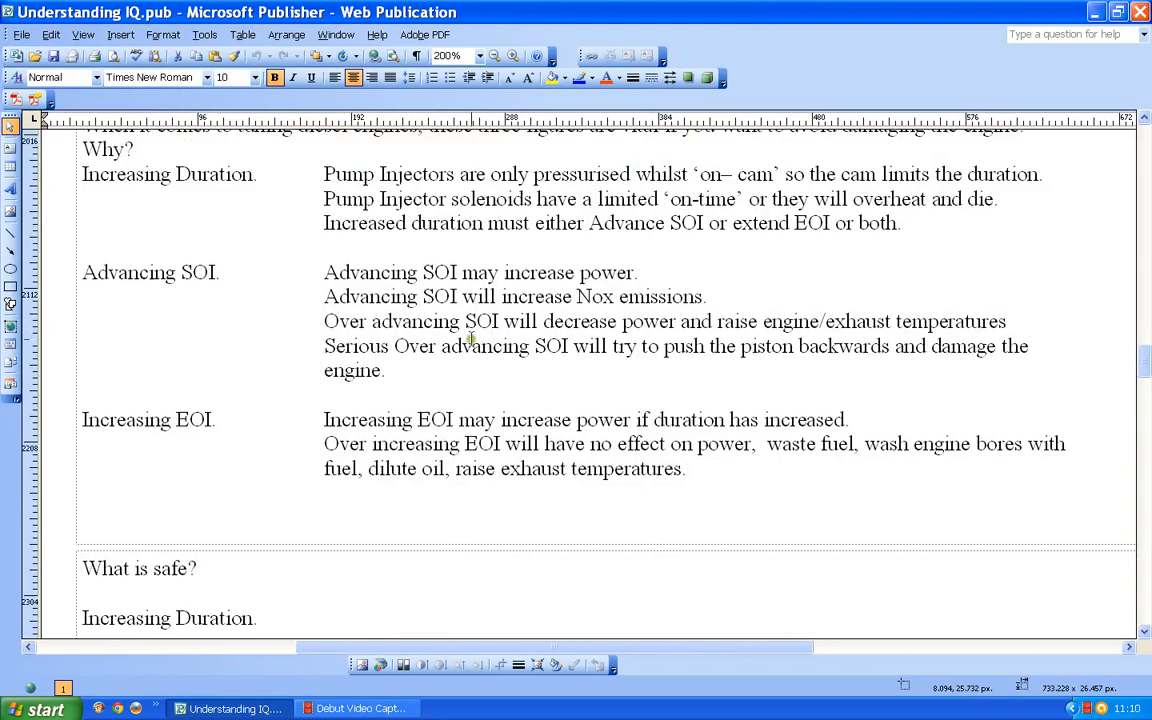
mouse_move(460, 258)
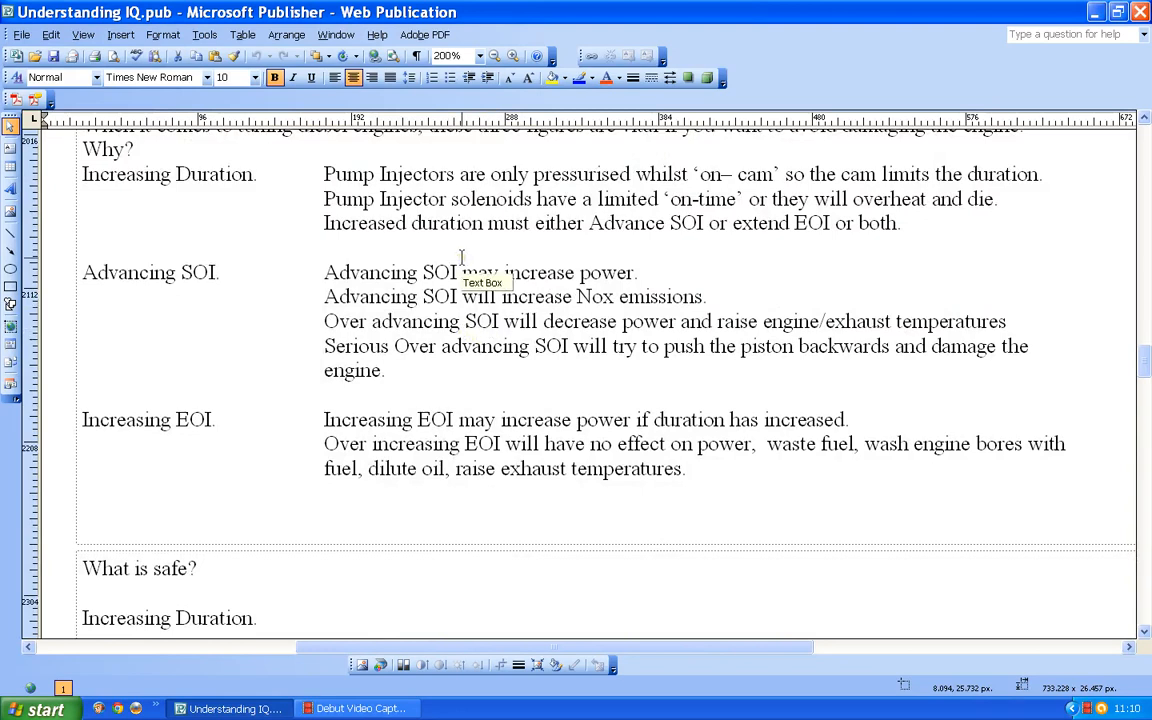
mouse_move(598, 264)
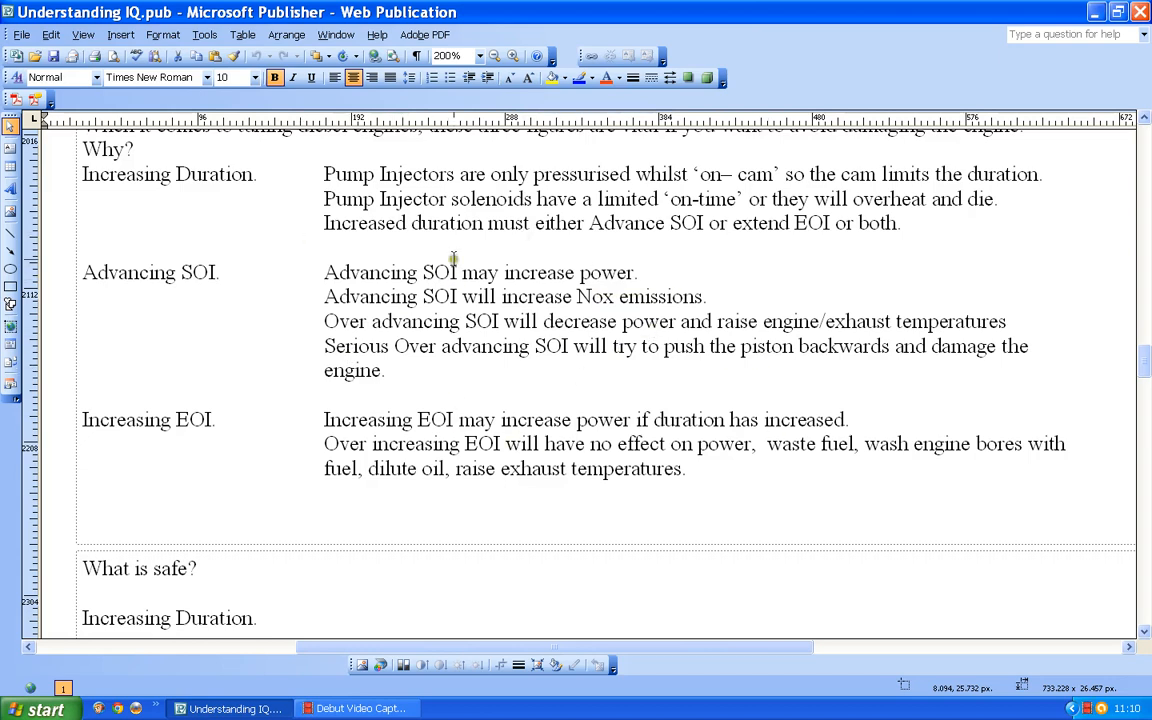
mouse_move(696, 240)
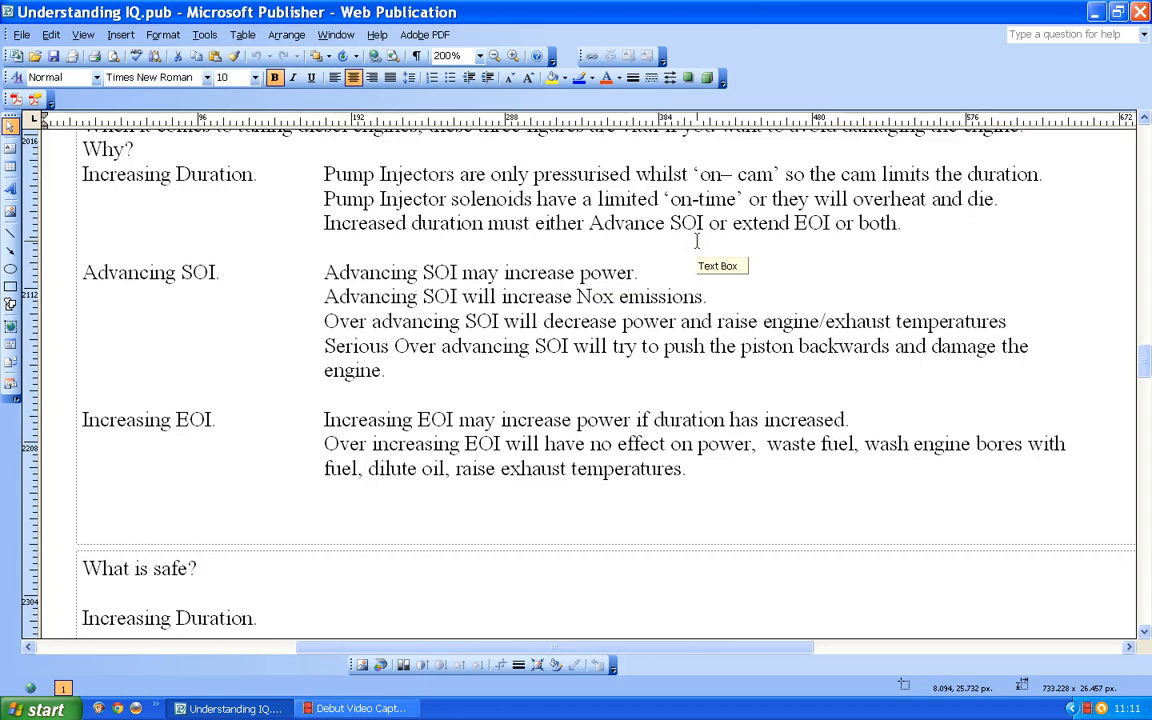
scroll("down", 3)
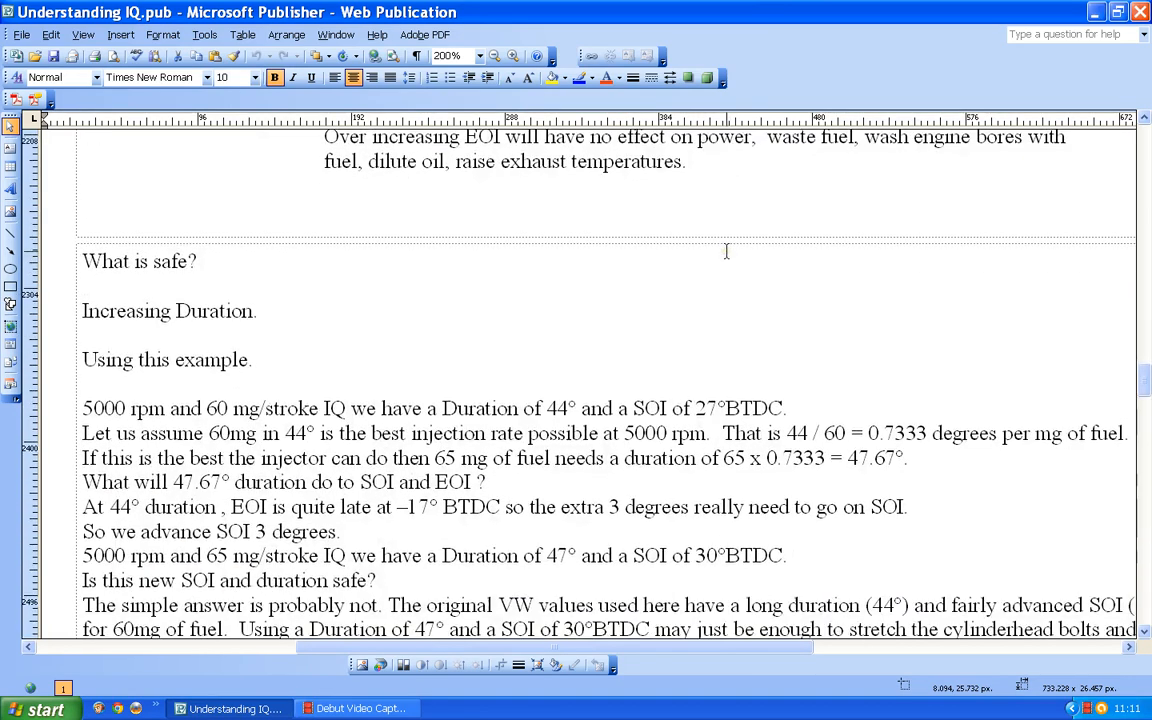
scroll("down", 3)
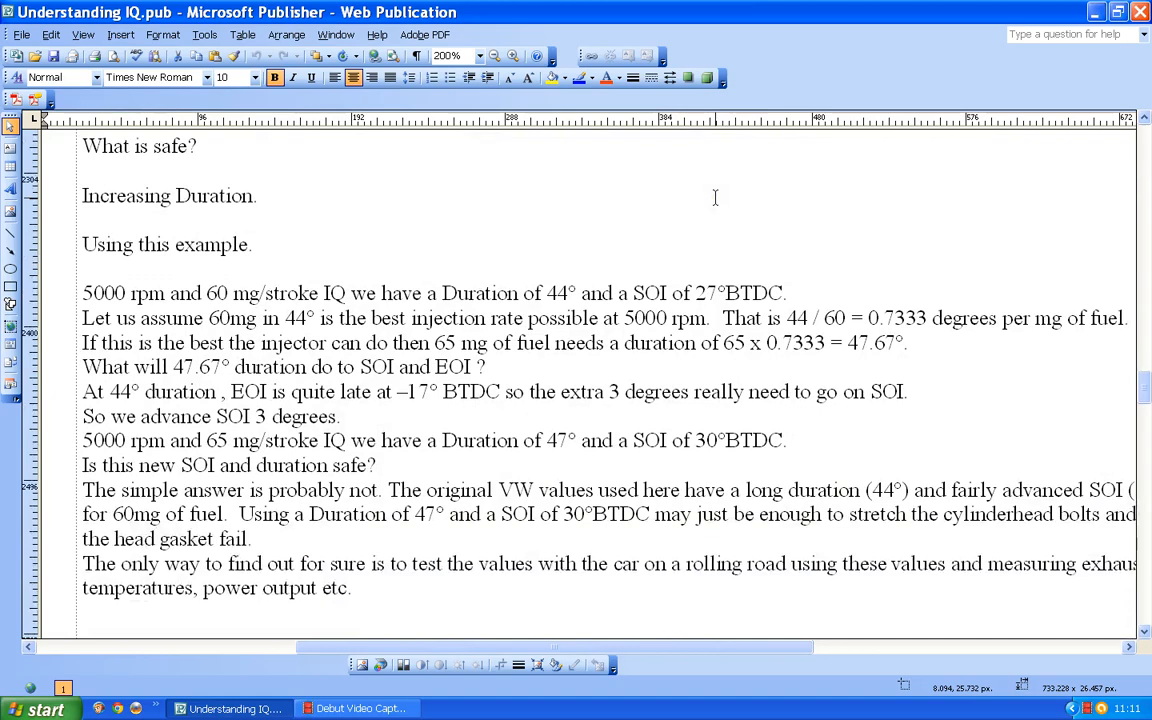
mouse_move(664, 180)
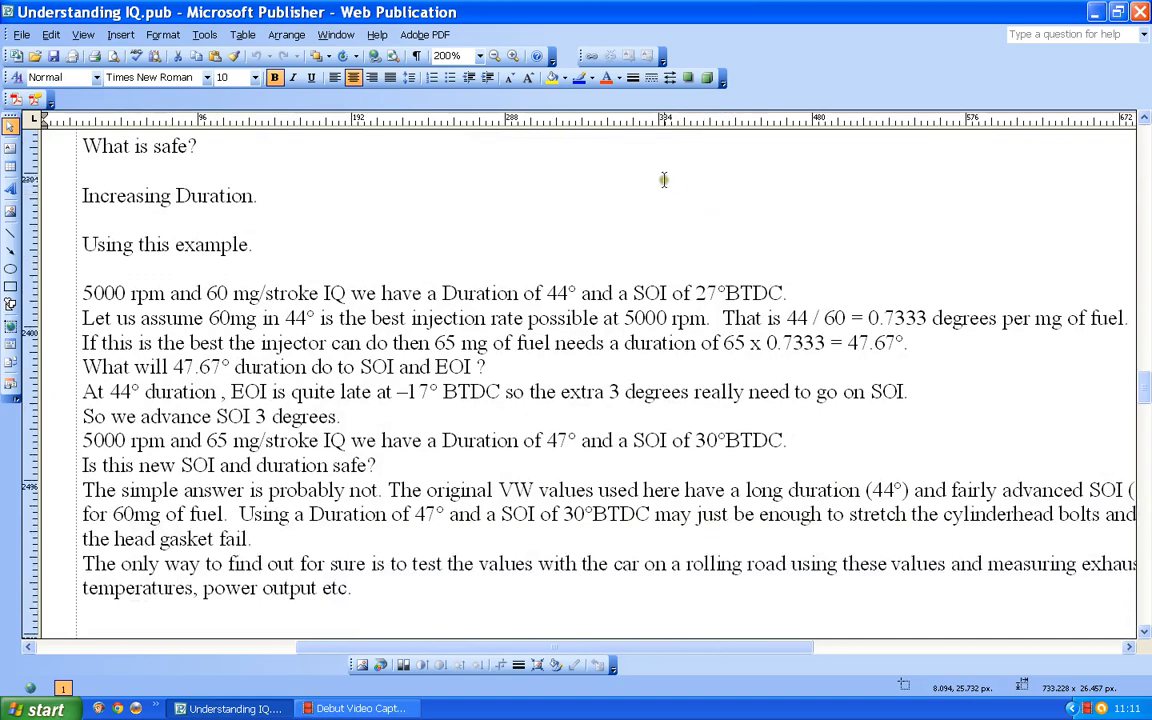
mouse_move(694, 234)
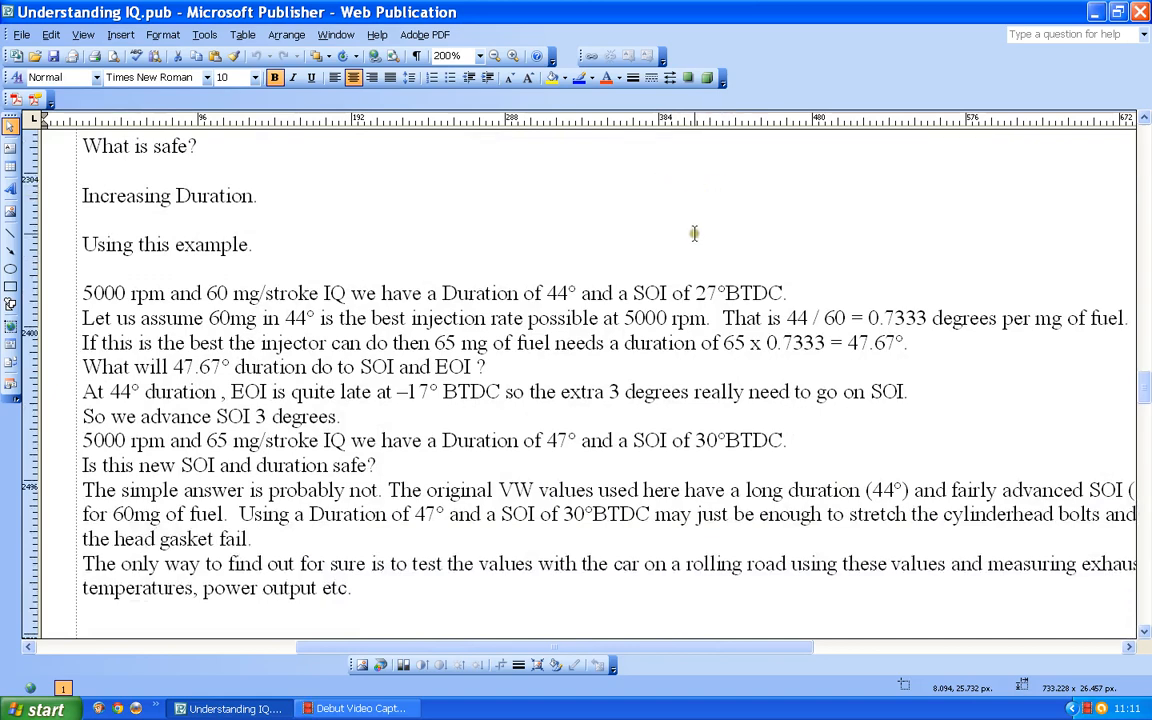
mouse_move(632, 200)
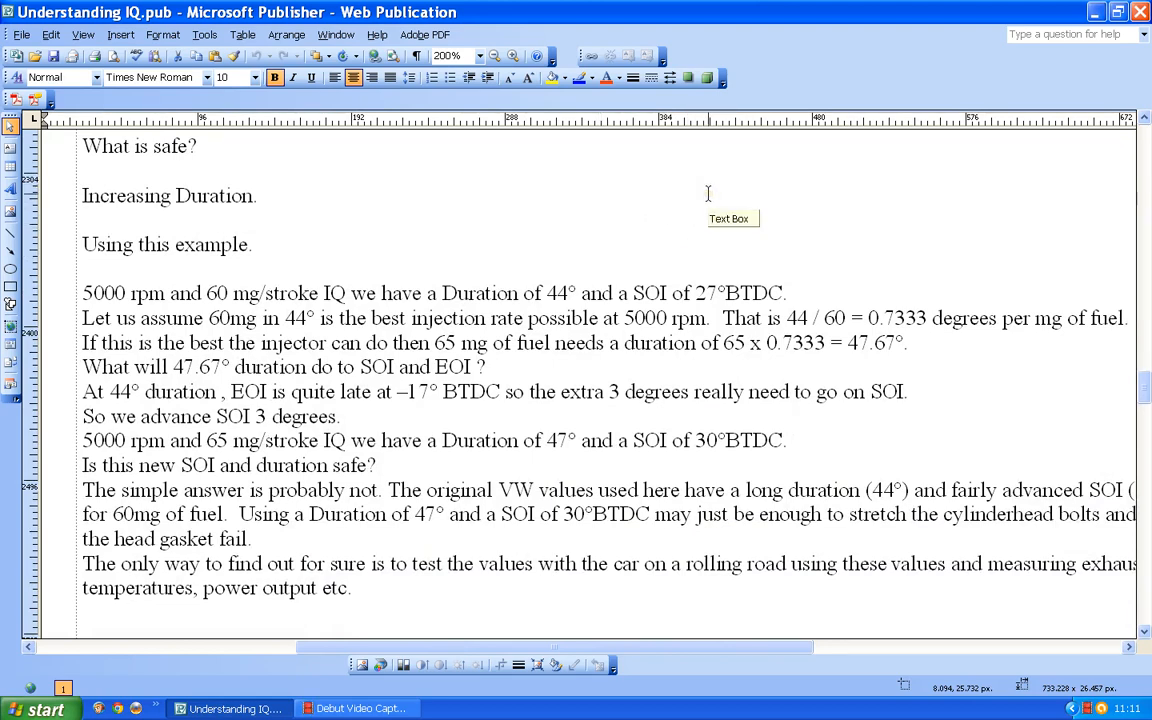
mouse_move(720, 236)
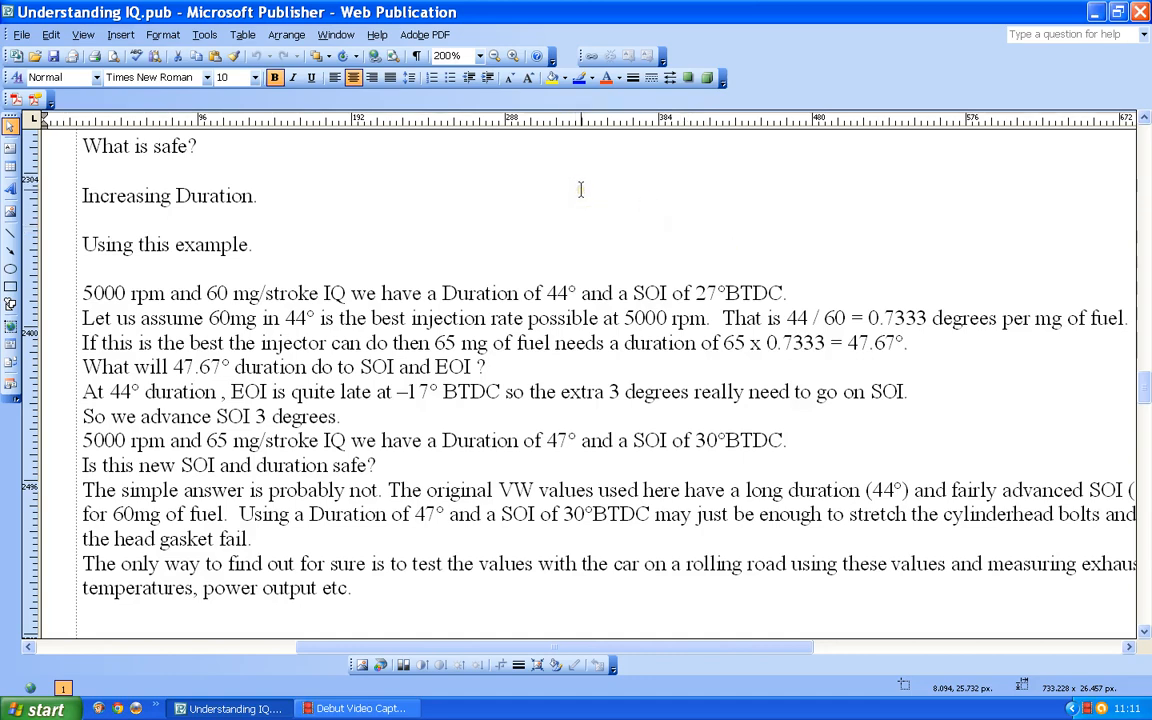
scroll("down", 3)
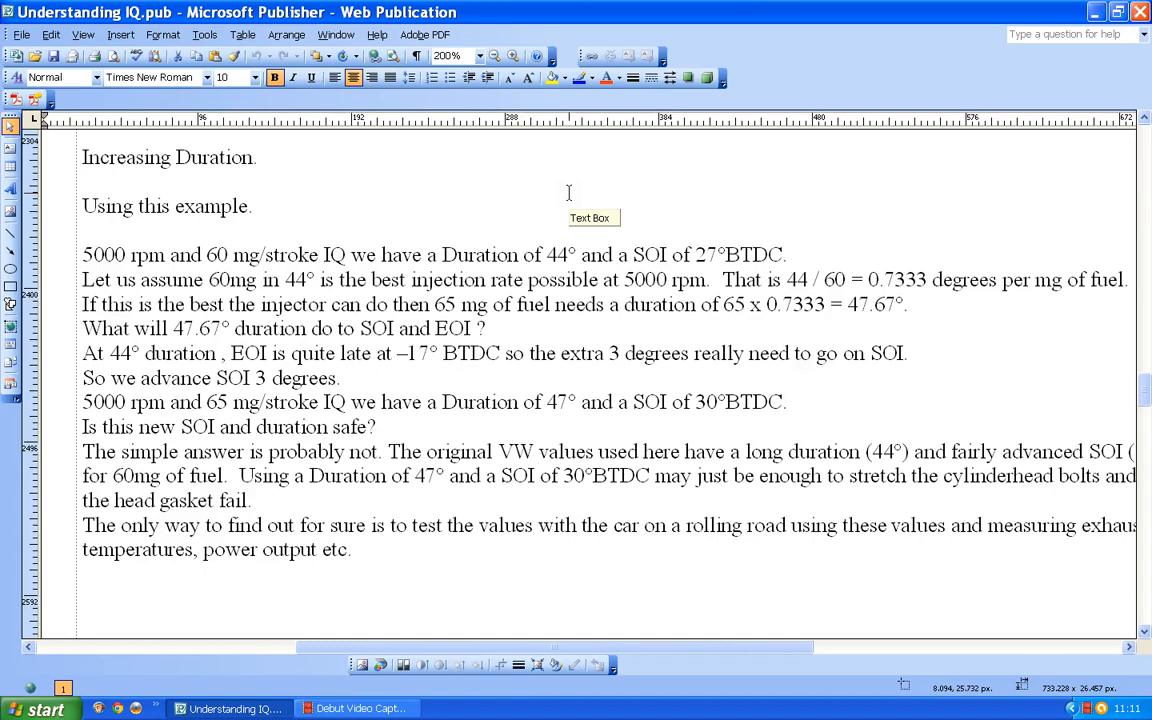
mouse_move(604, 192)
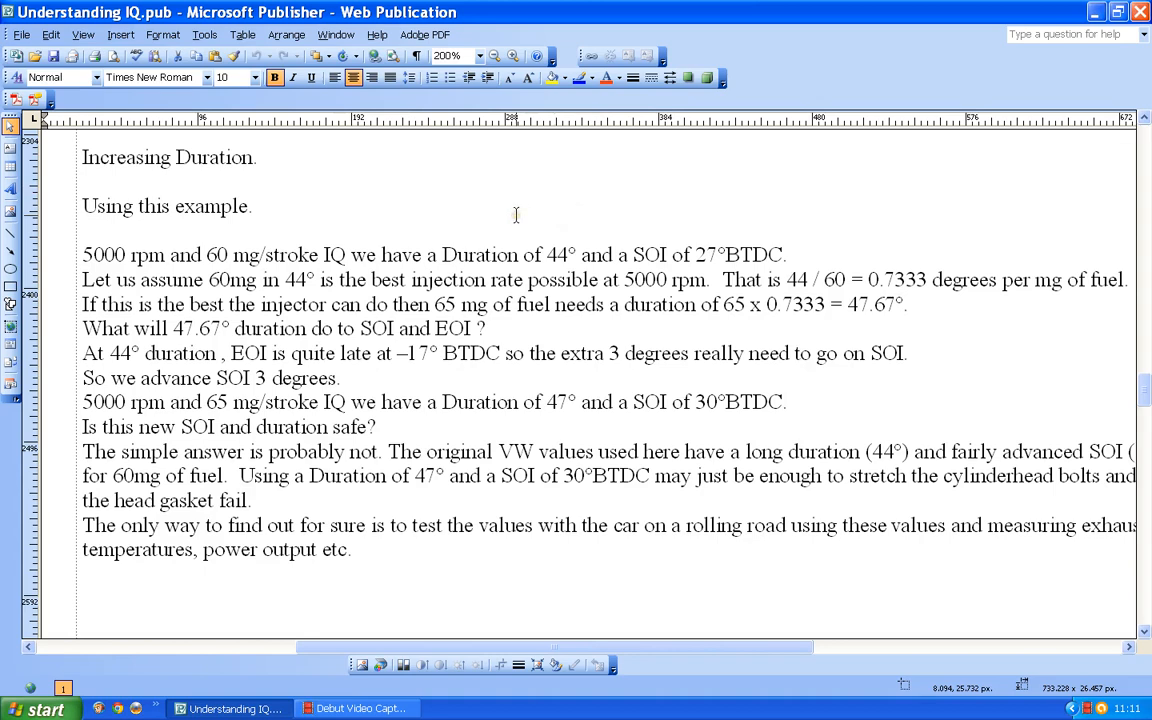
mouse_move(516, 214)
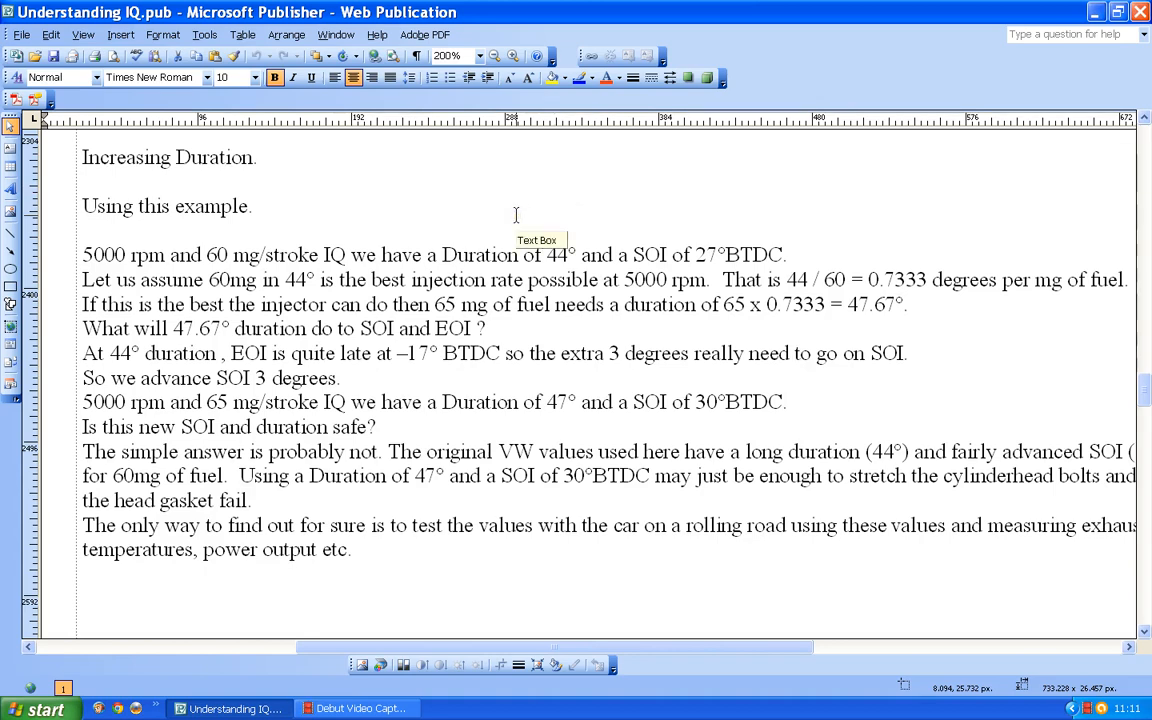
mouse_move(516, 210)
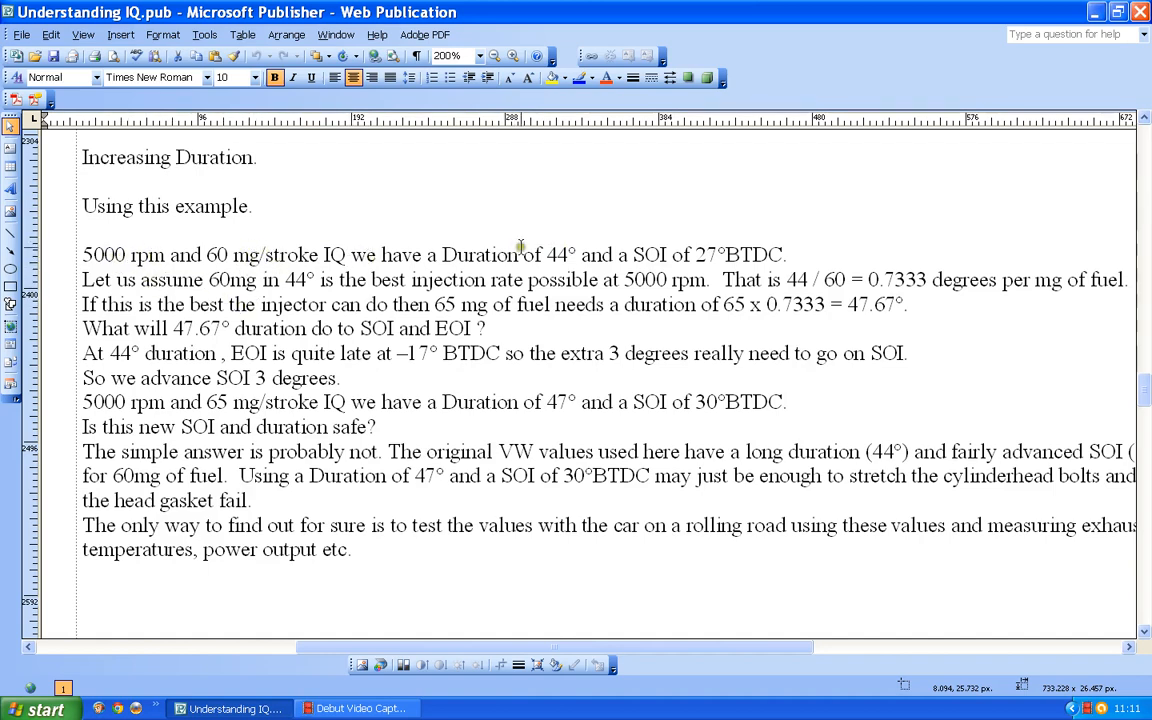
mouse_move(704, 260)
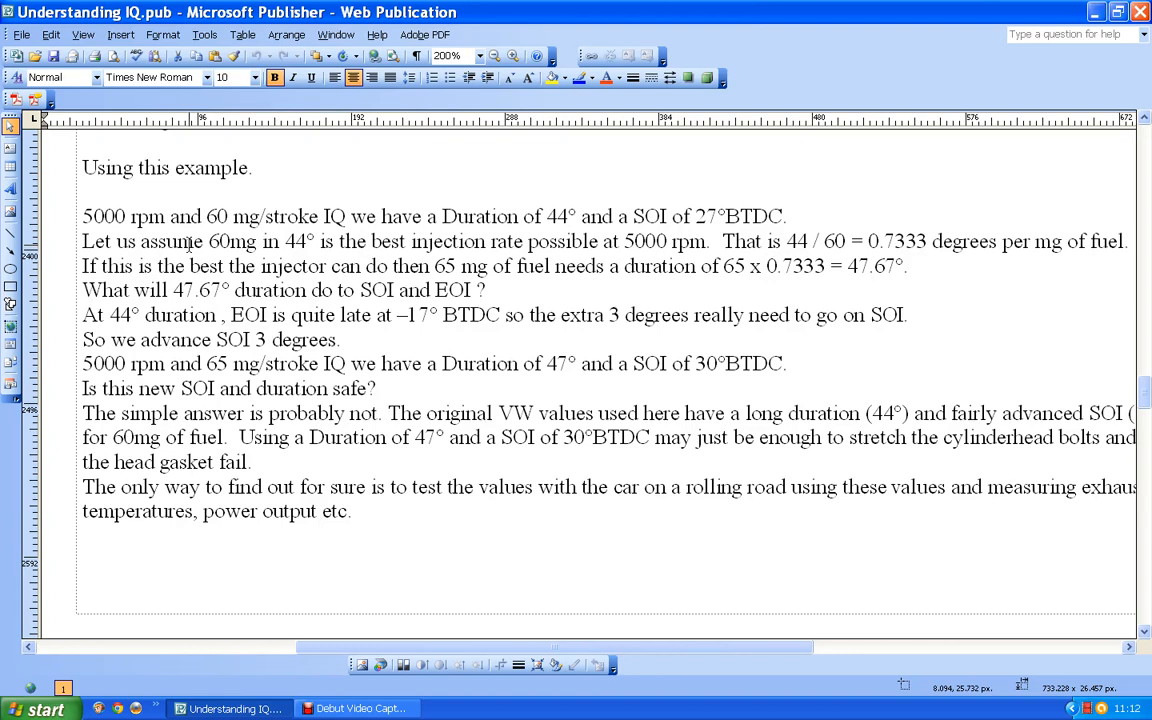
mouse_move(444, 198)
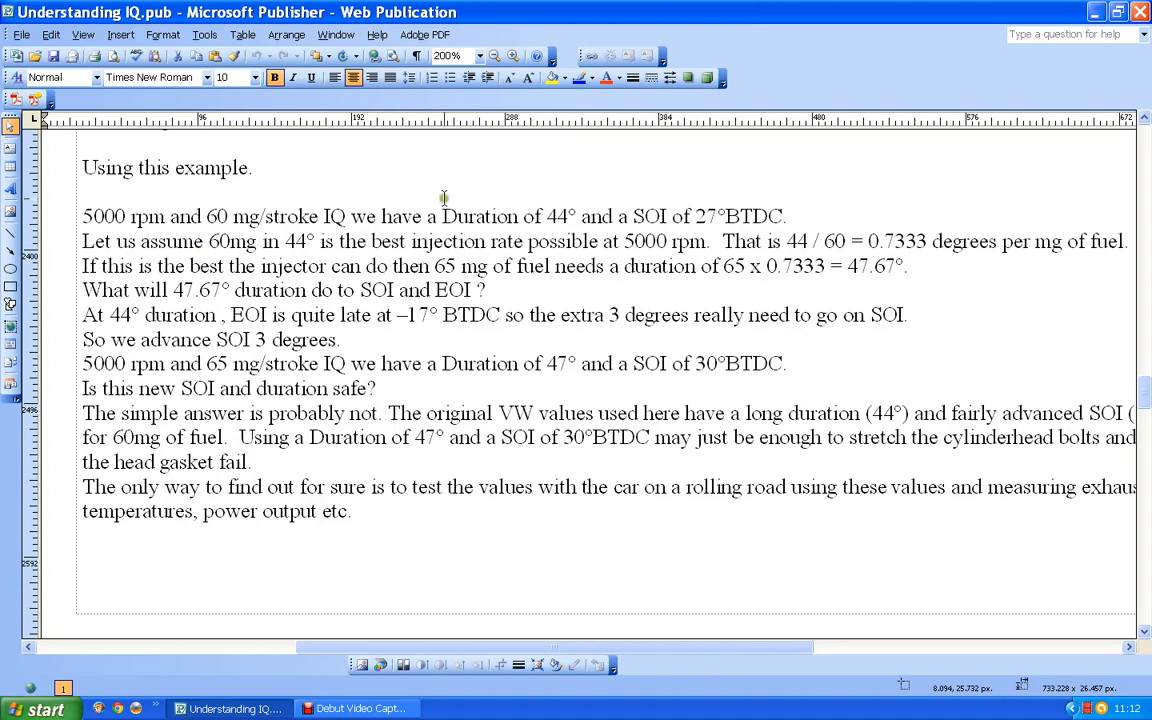
mouse_move(742, 252)
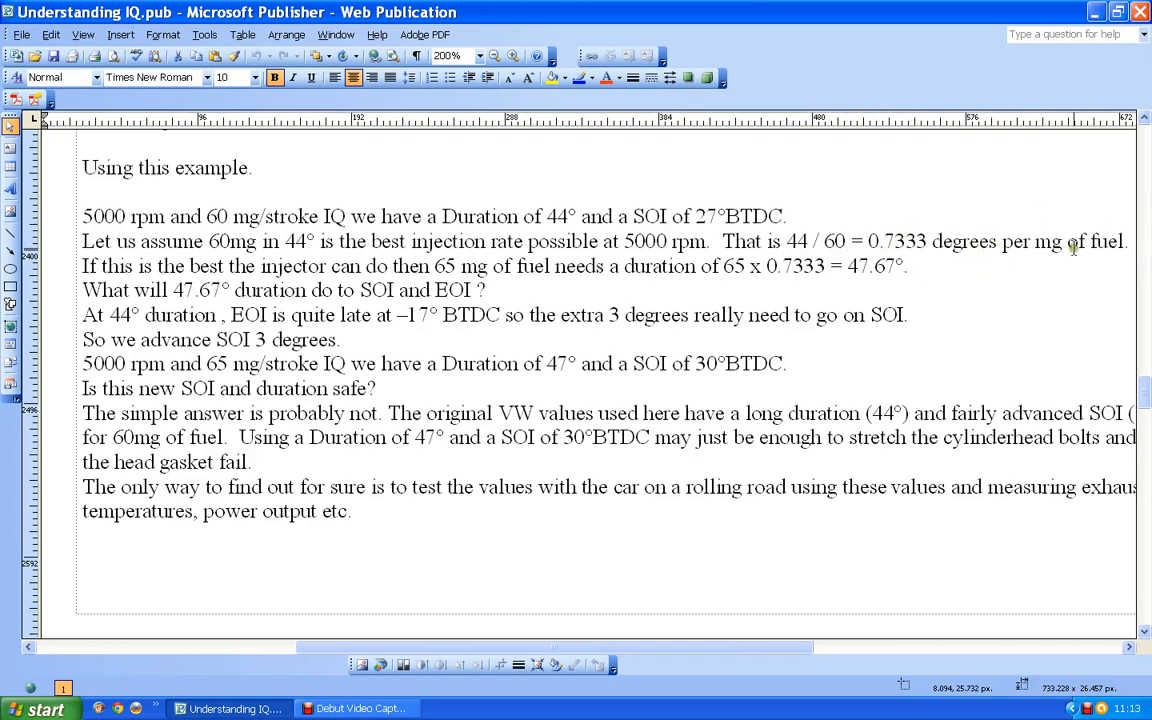
mouse_move(1074, 246)
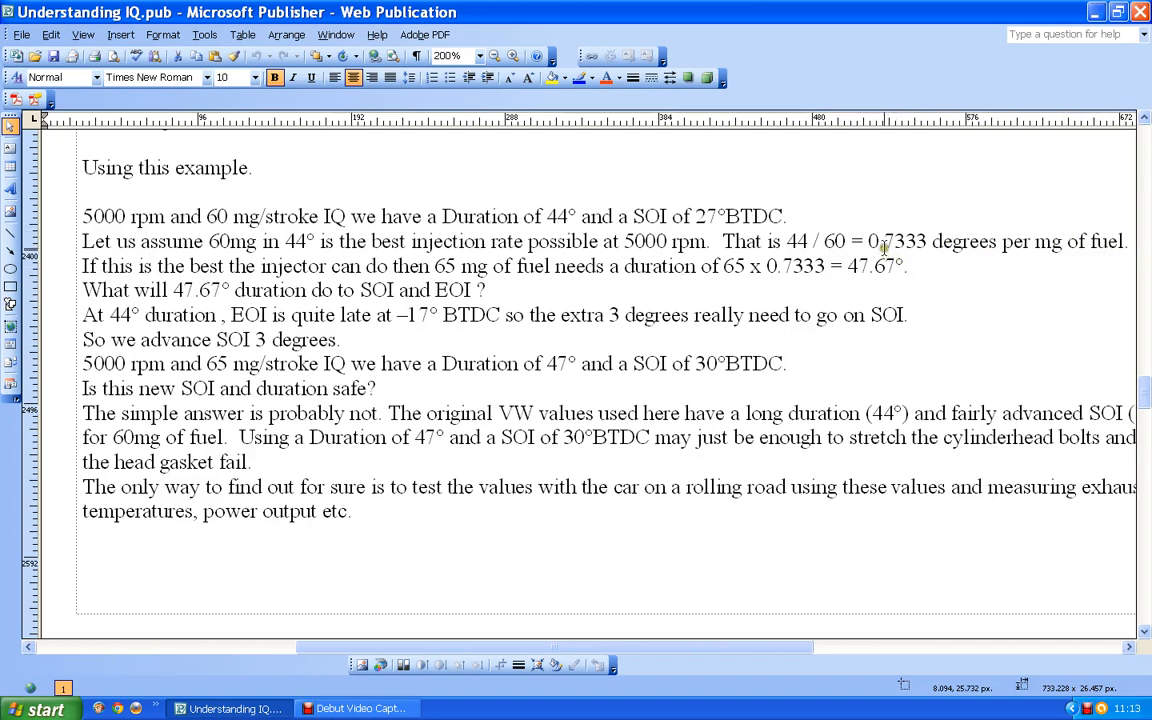
mouse_move(1080, 238)
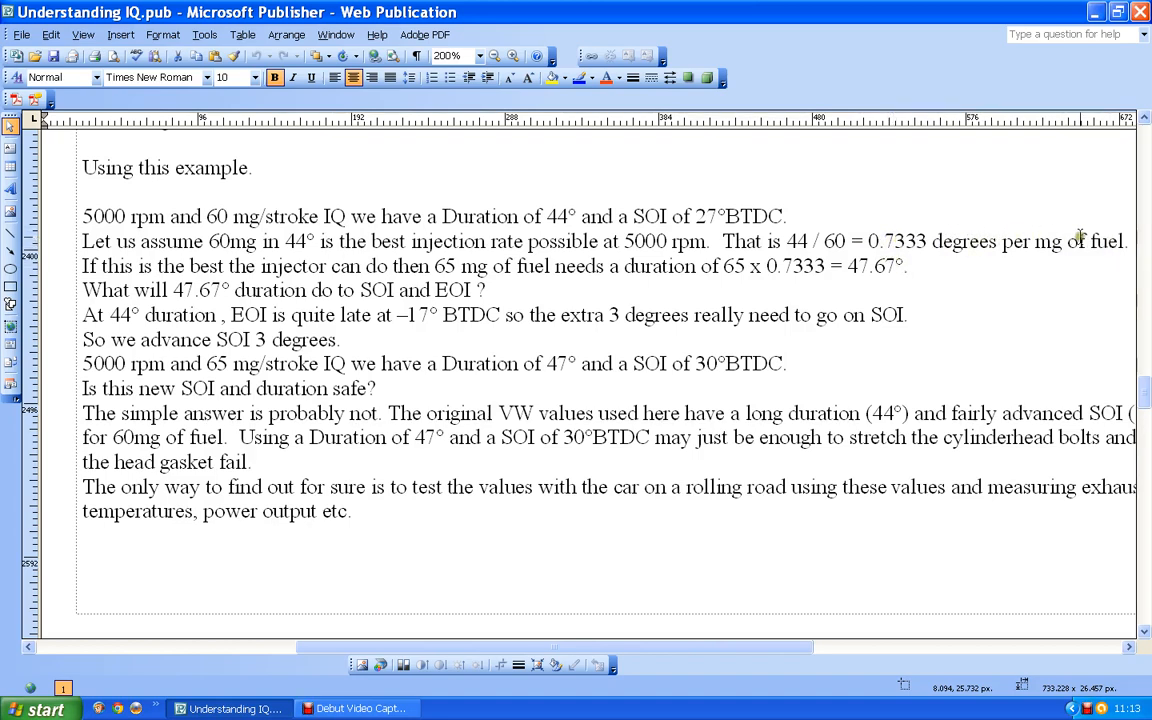
mouse_move(630, 260)
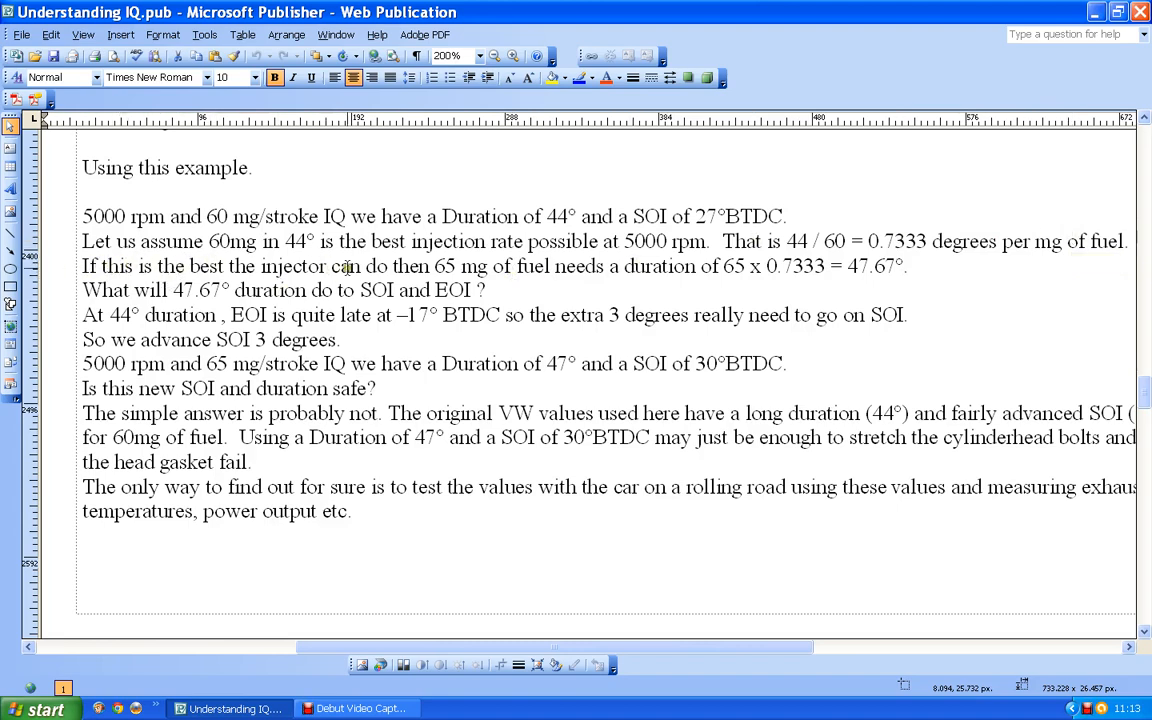
mouse_move(430, 254)
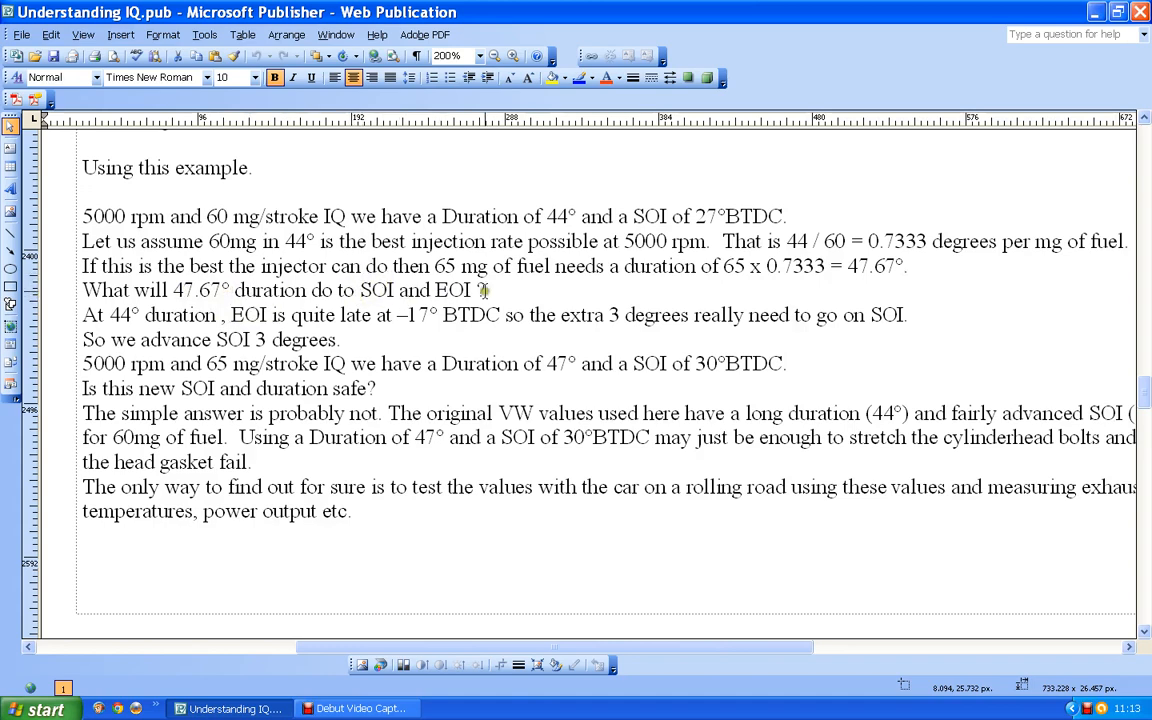
scroll("down", 3)
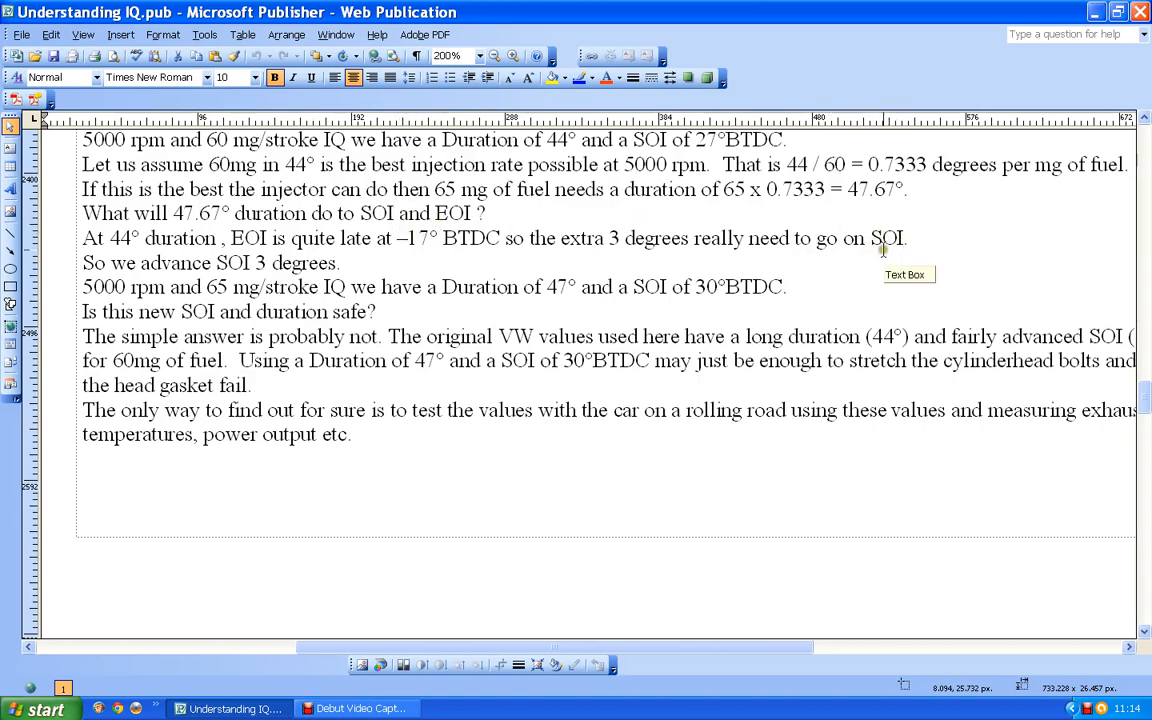
mouse_move(304, 164)
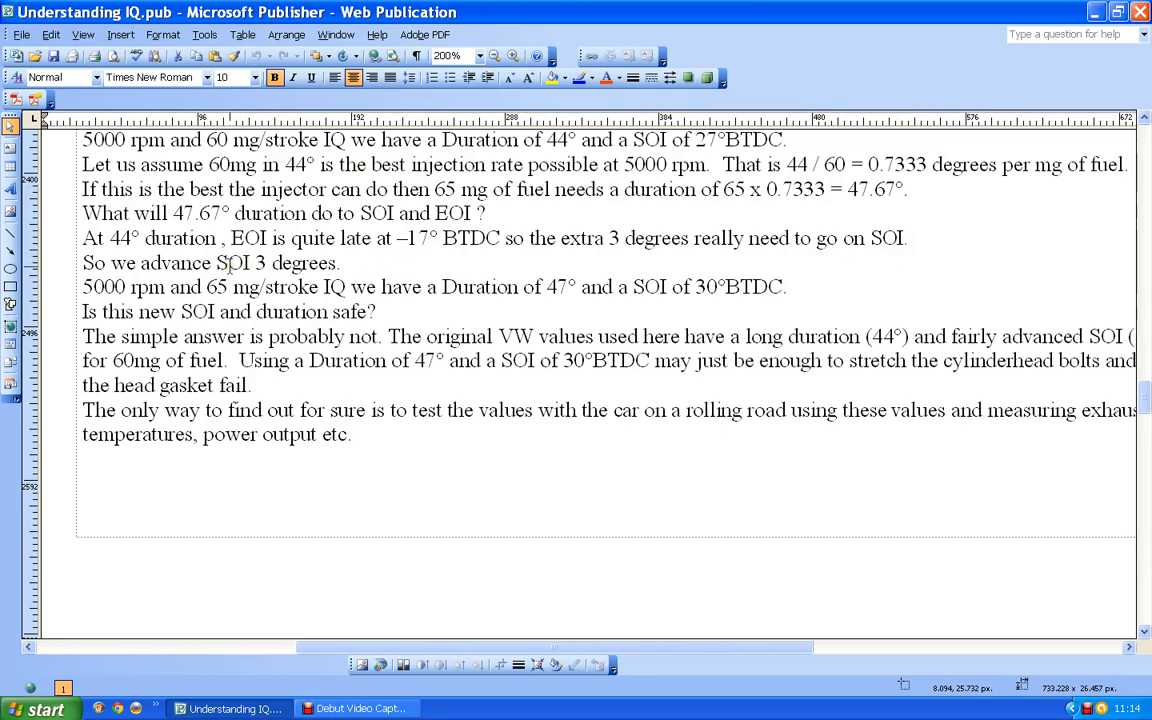
scroll("down", 3)
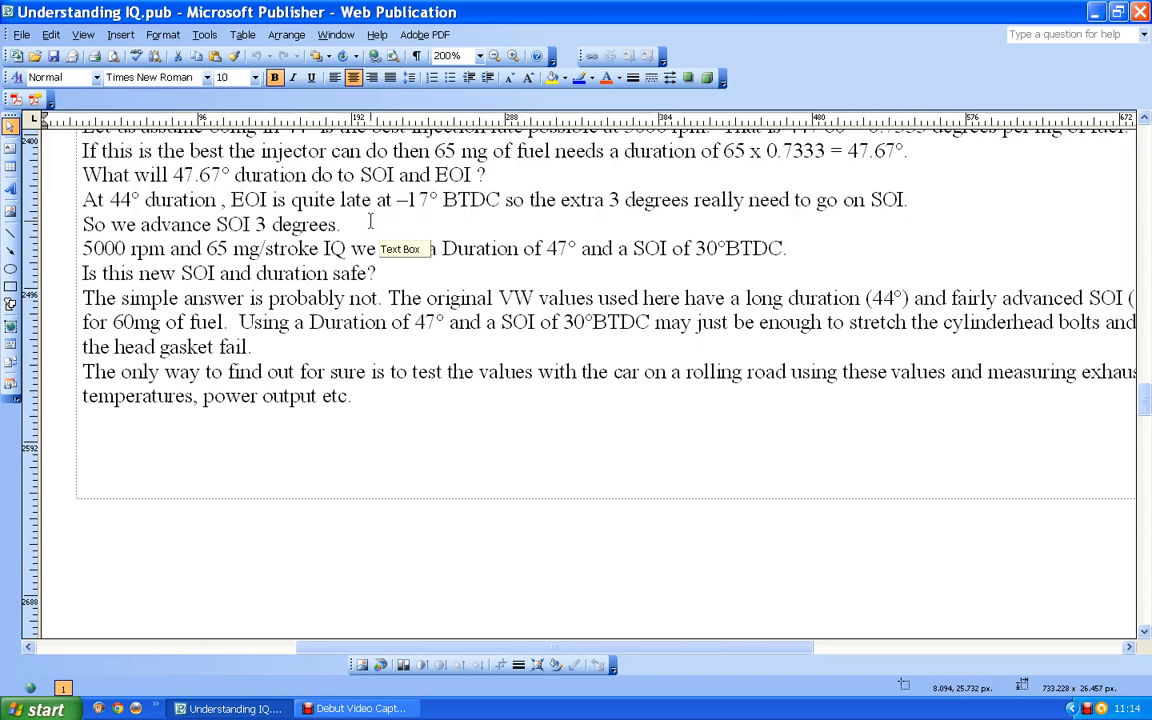
type("have")
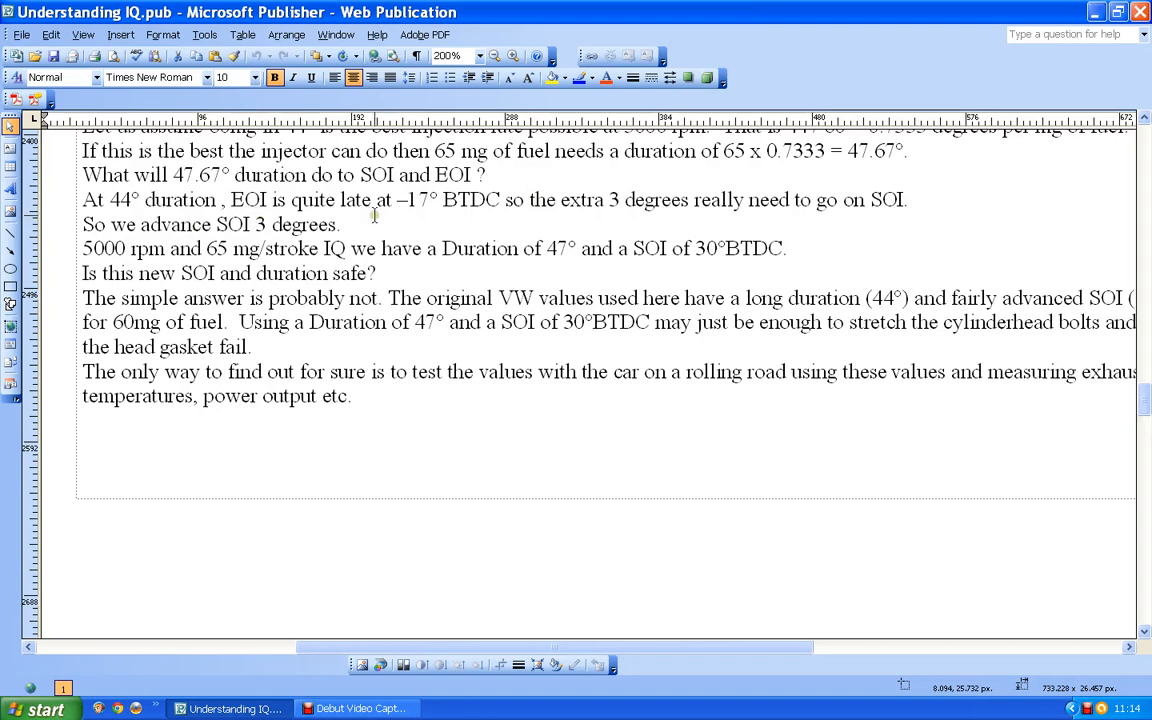
scroll("down", 3)
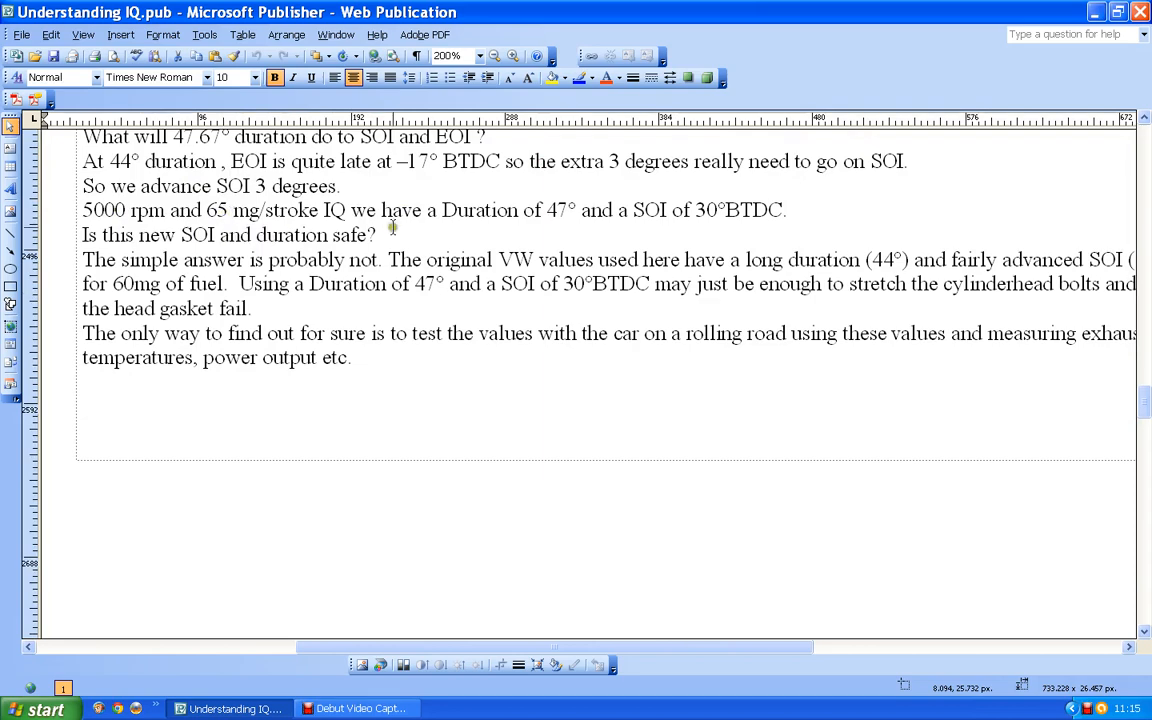
mouse_move(540, 180)
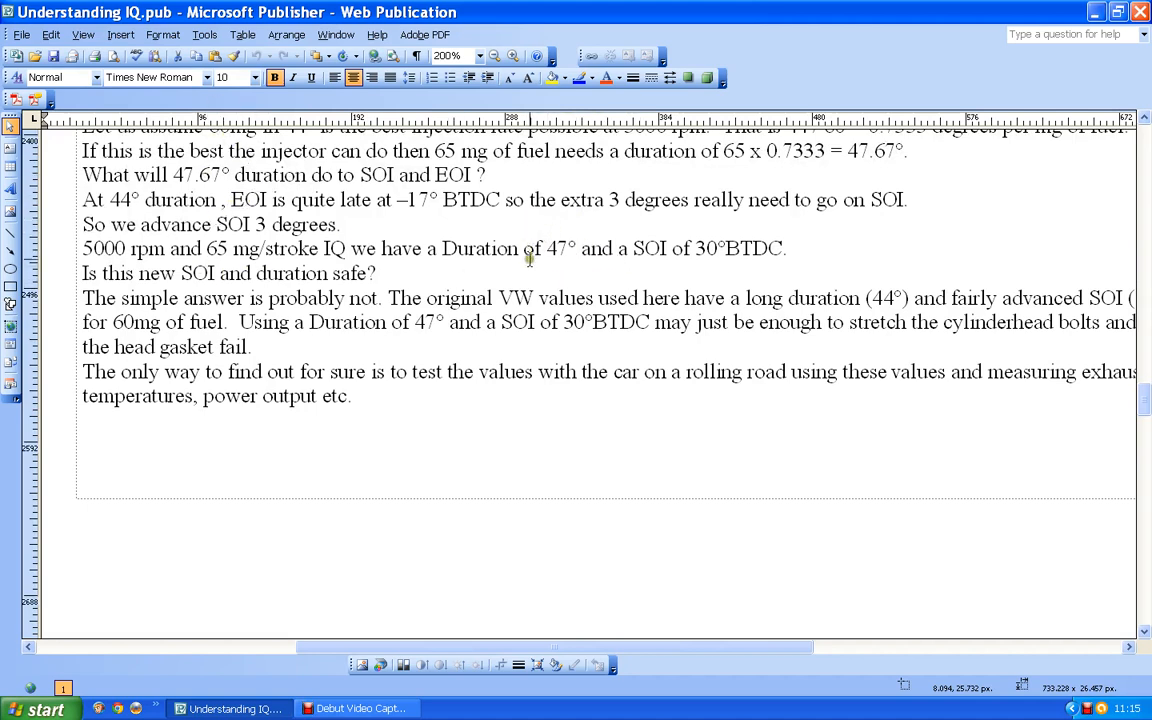
mouse_move(620, 258)
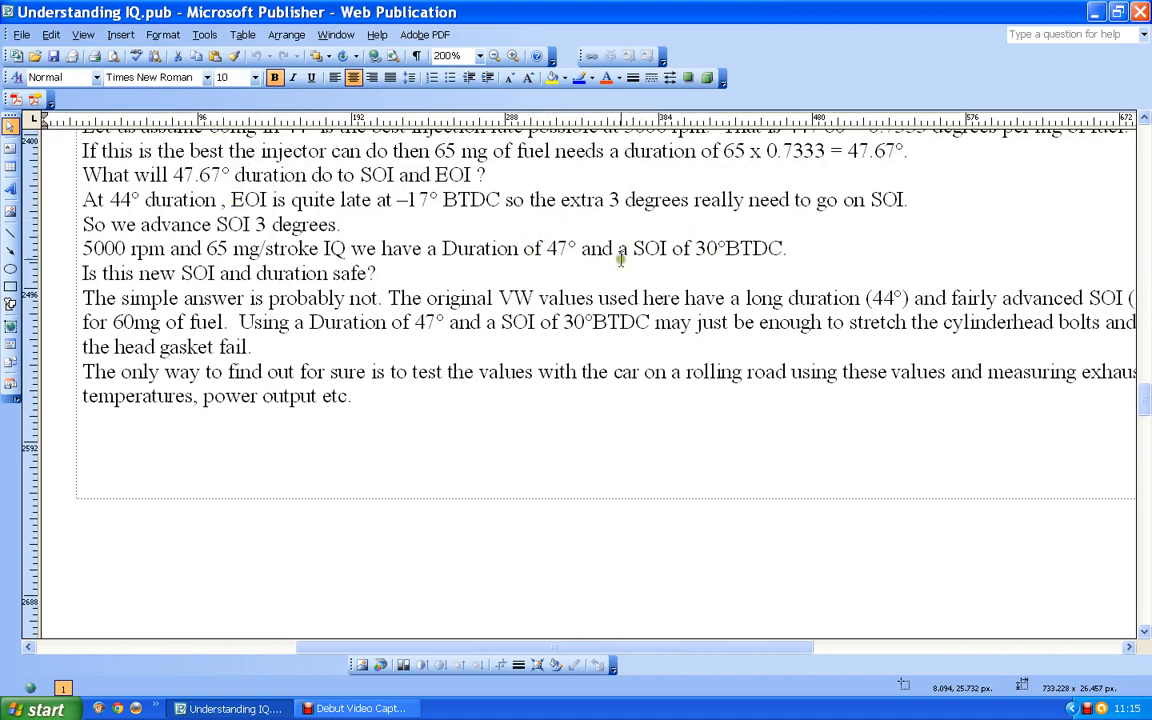
mouse_move(648, 256)
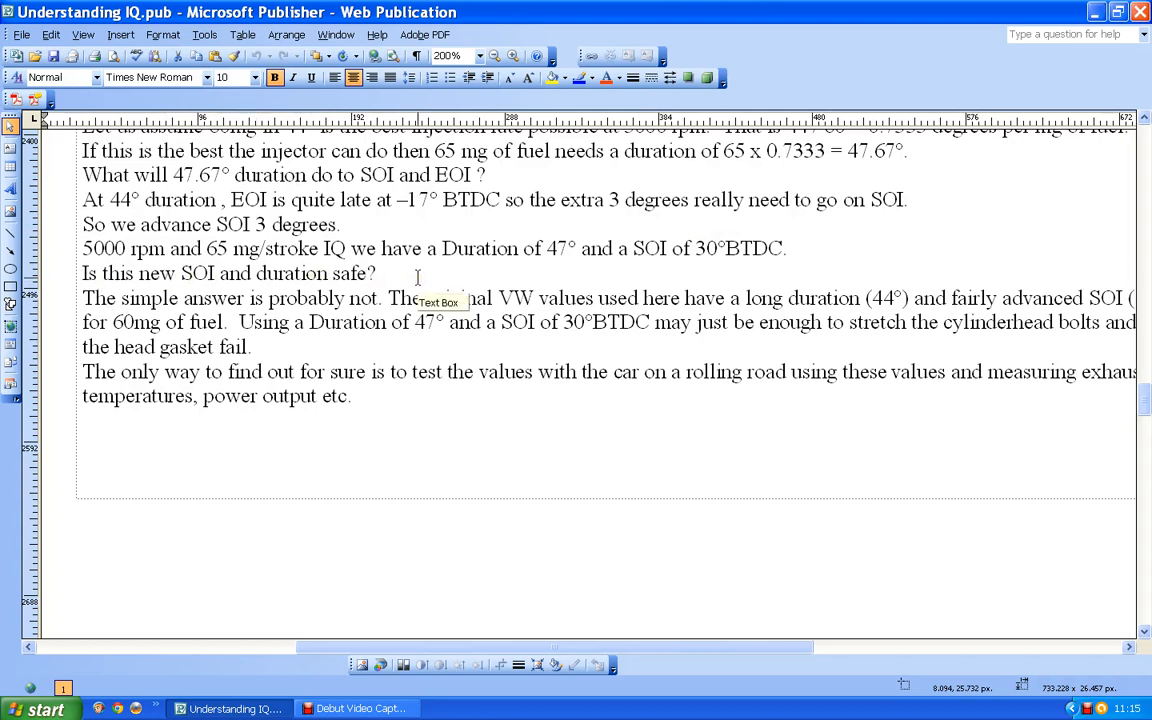
mouse_move(390, 272)
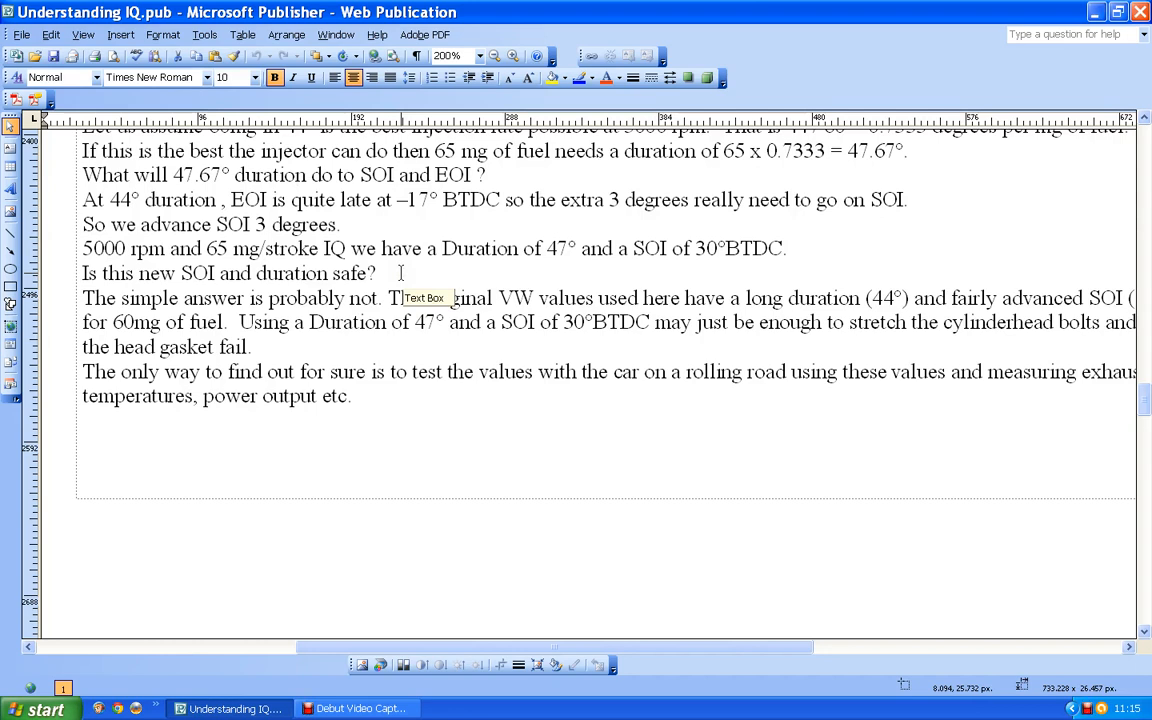
mouse_move(350, 304)
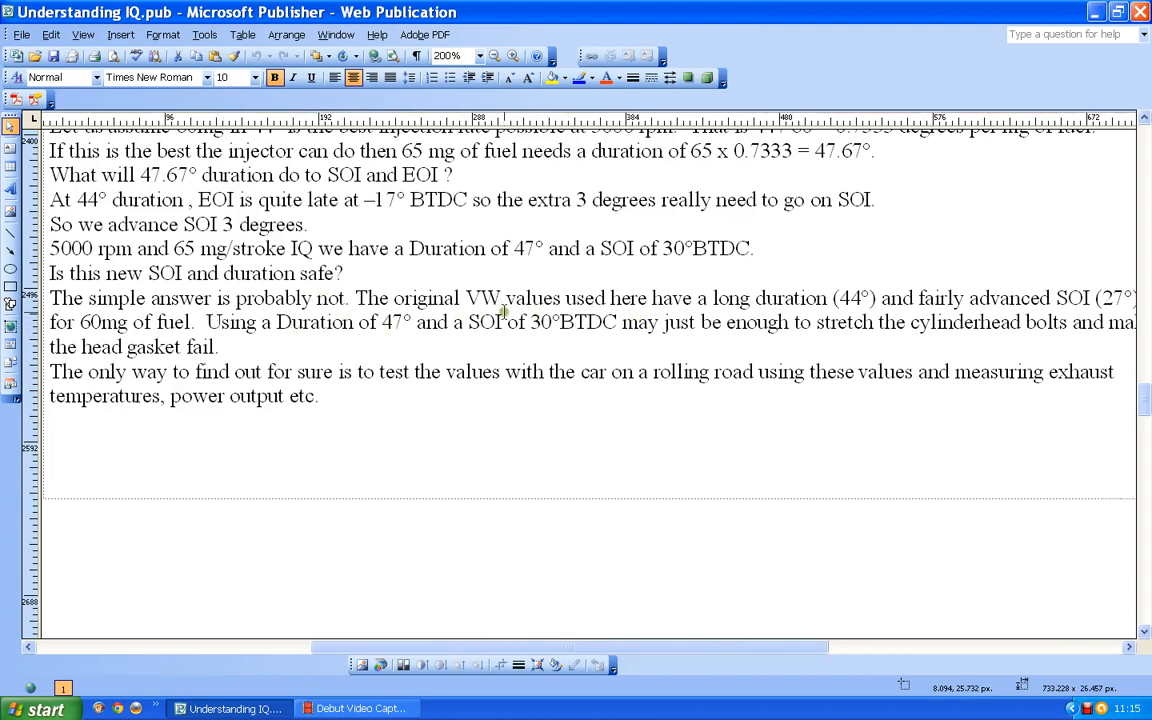
mouse_move(678, 298)
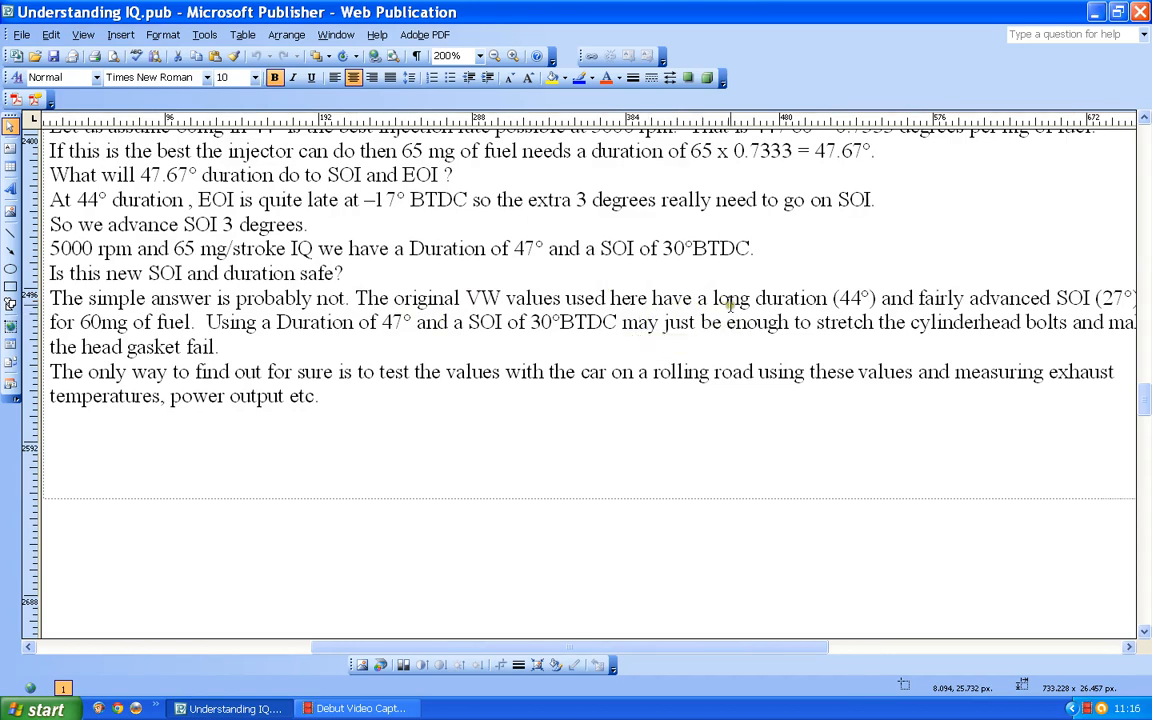
mouse_move(728, 304)
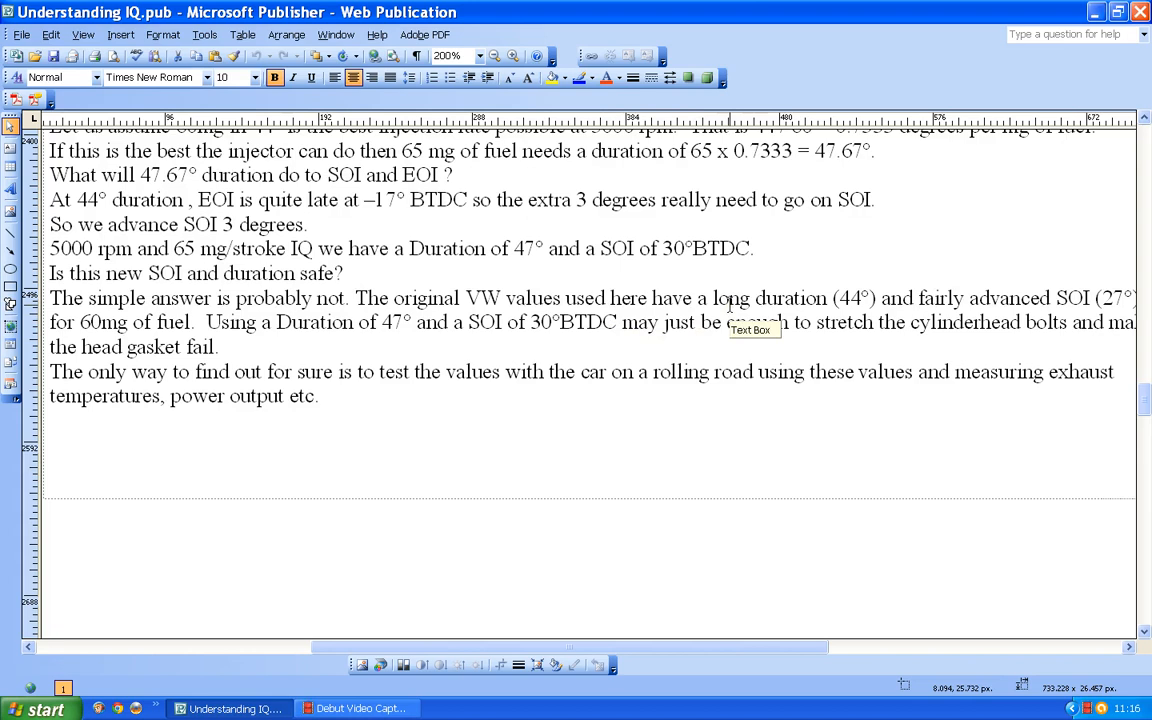
mouse_move(736, 322)
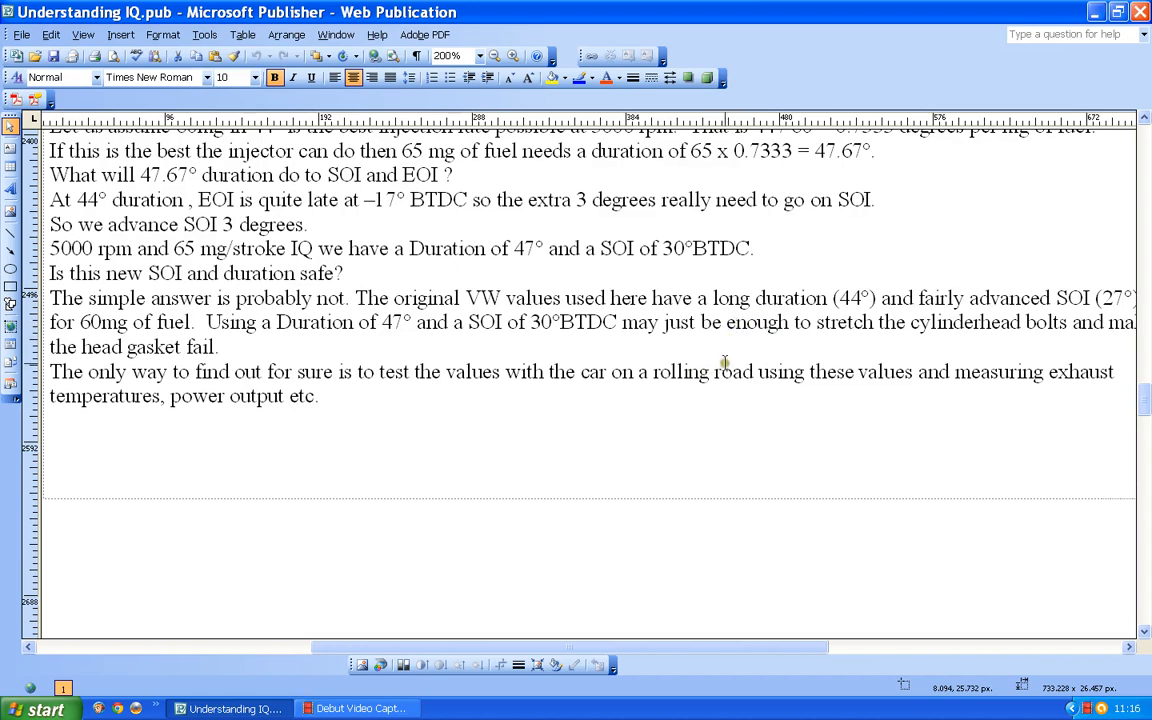
mouse_move(724, 360)
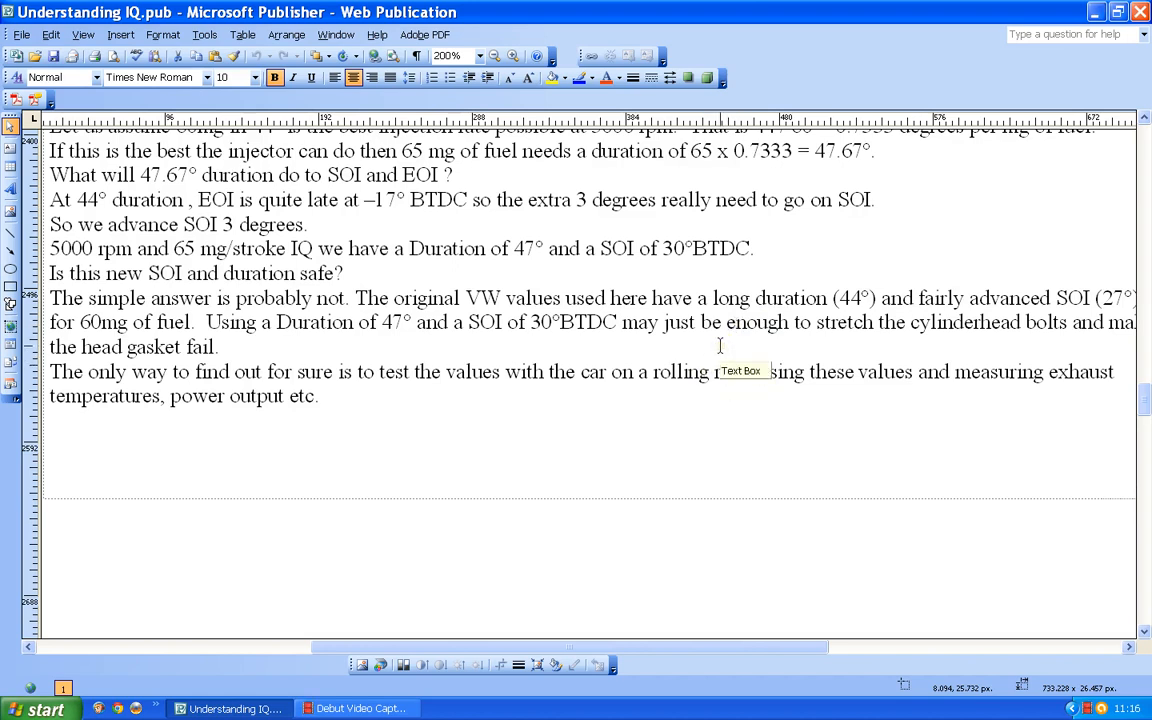
mouse_move(716, 332)
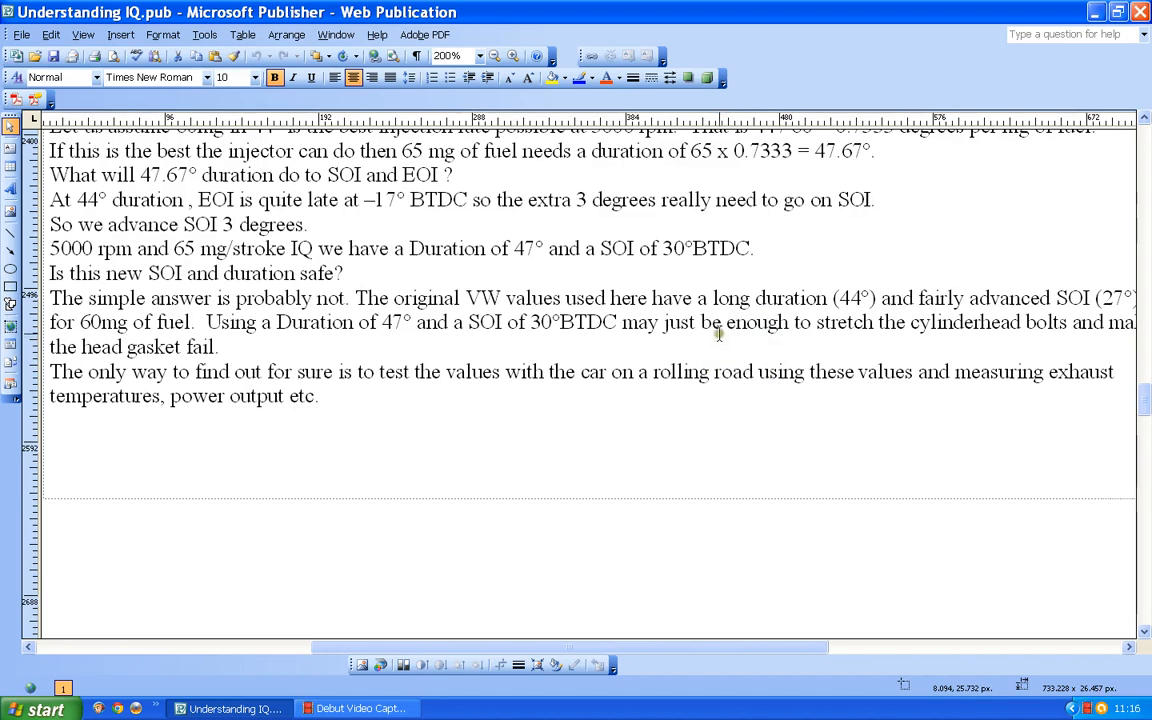
mouse_move(718, 332)
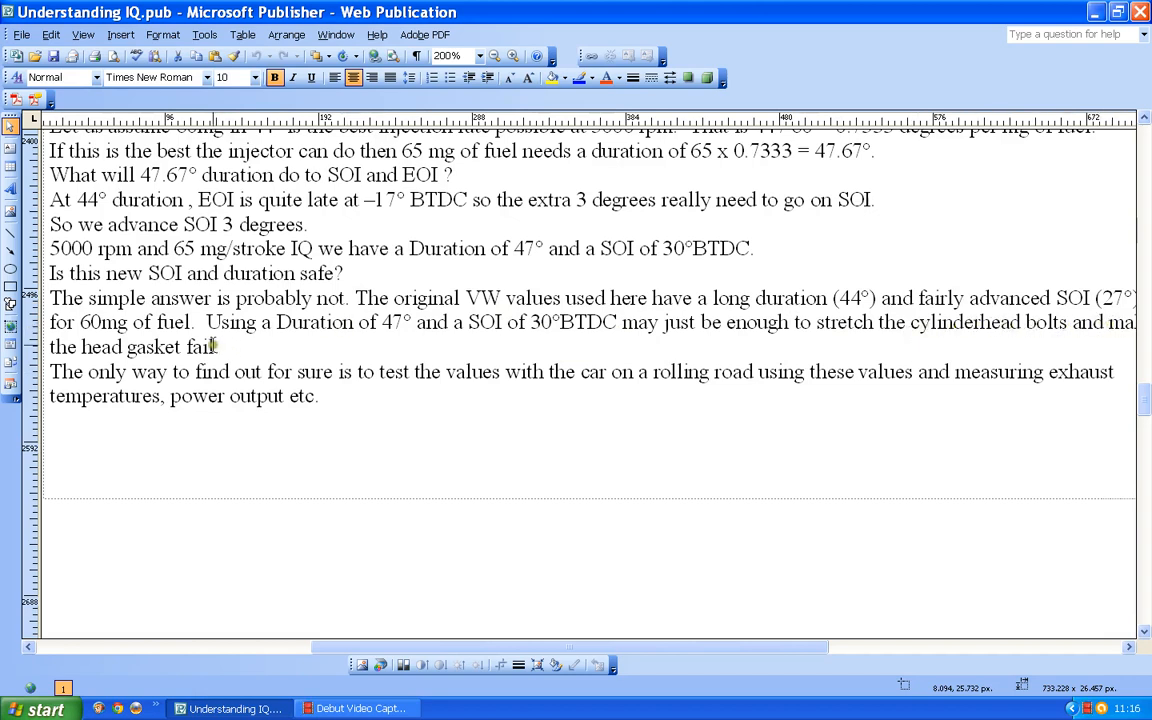
mouse_move(240, 350)
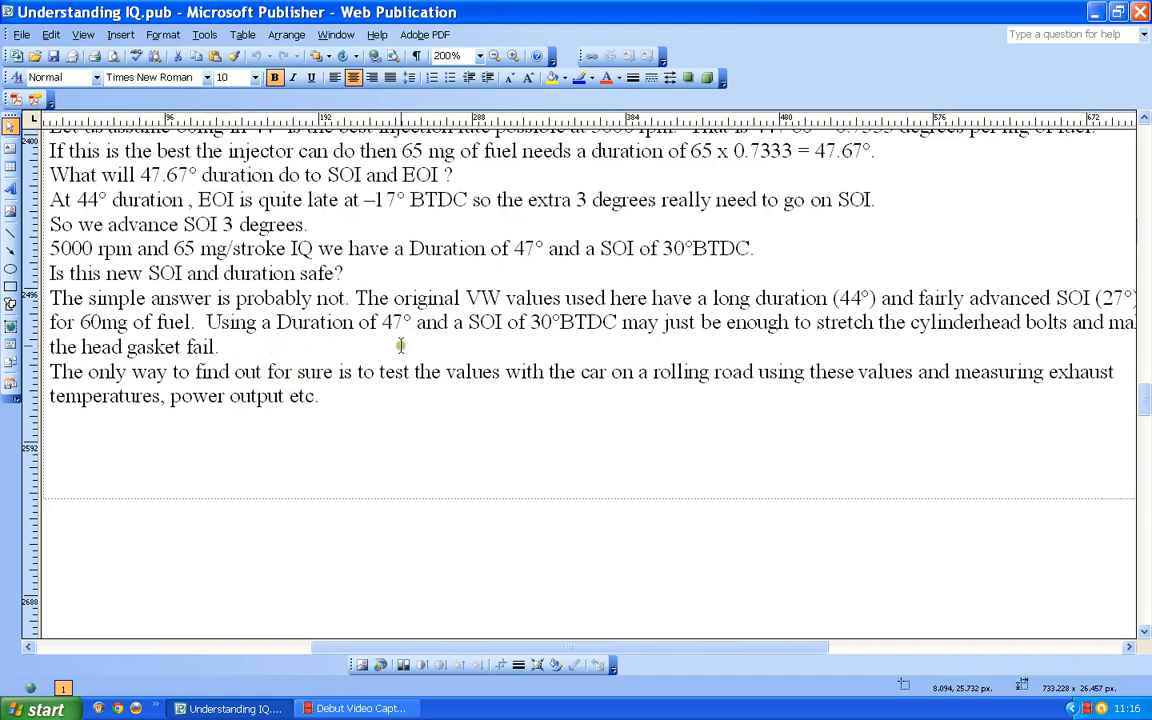
mouse_move(400, 344)
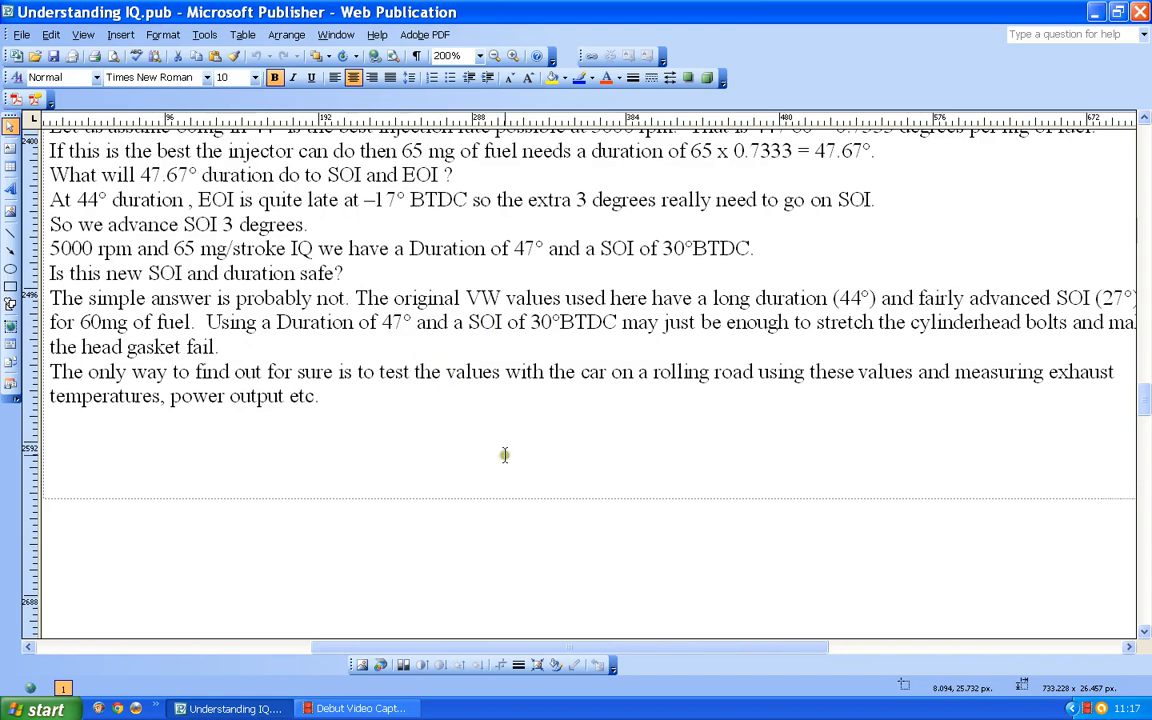
mouse_move(504, 482)
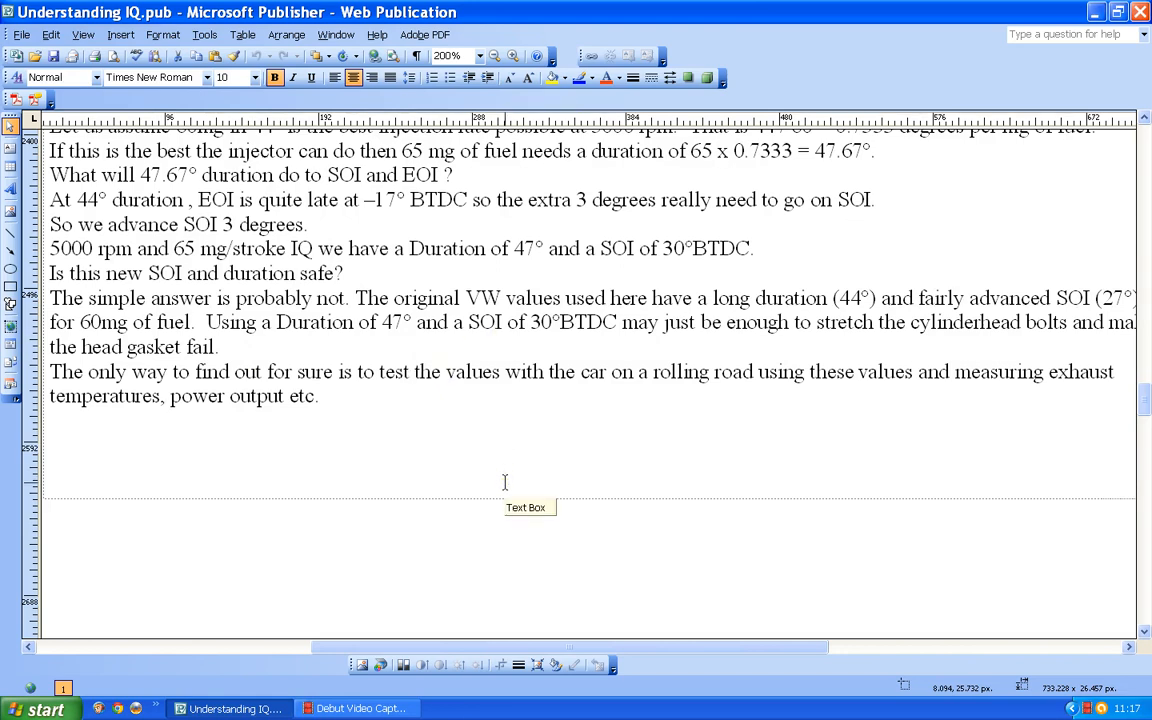
mouse_move(560, 460)
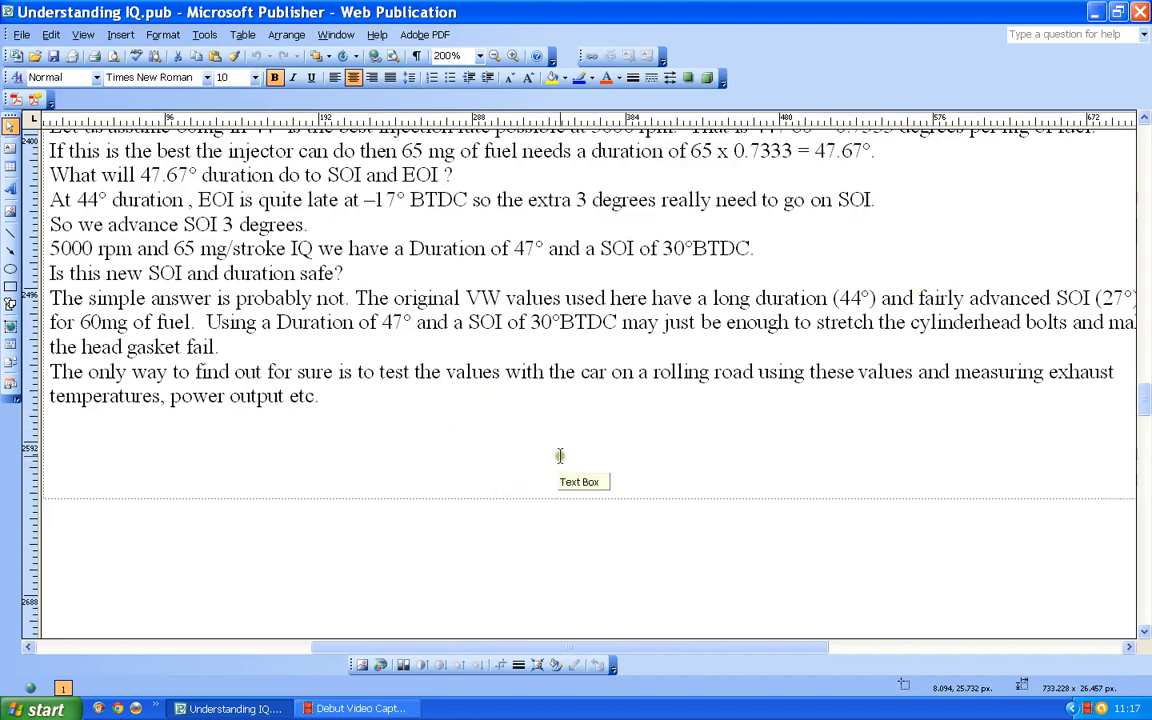
mouse_move(420, 456)
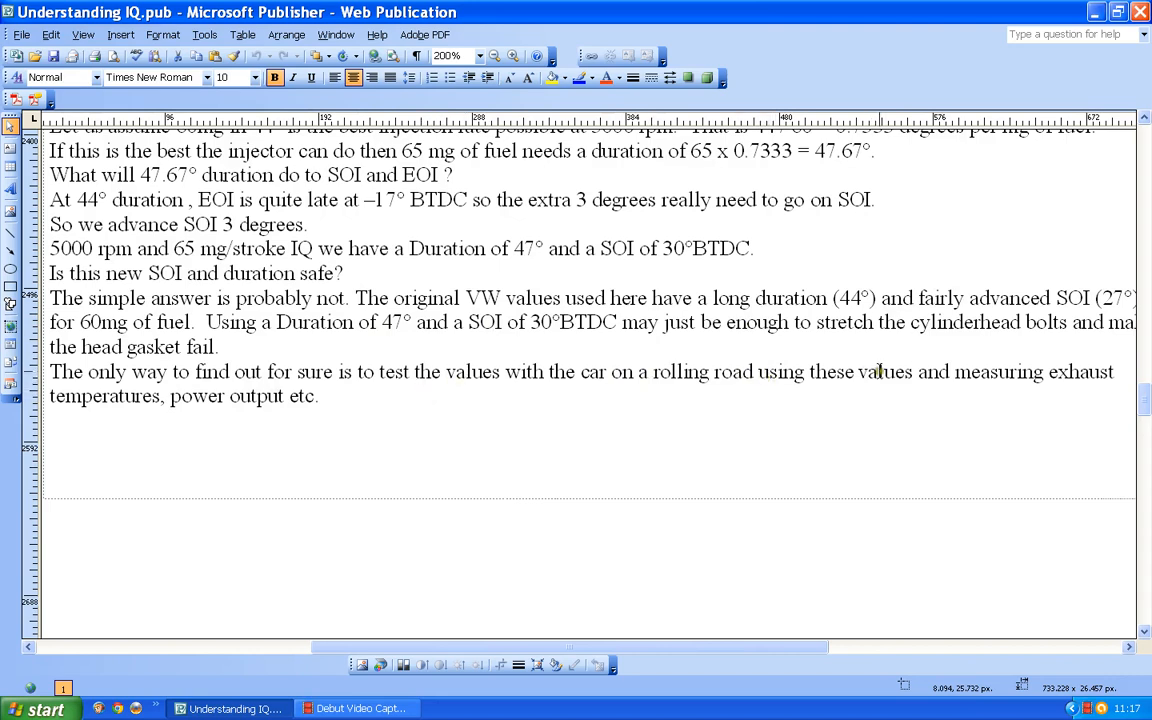
mouse_move(1048, 370)
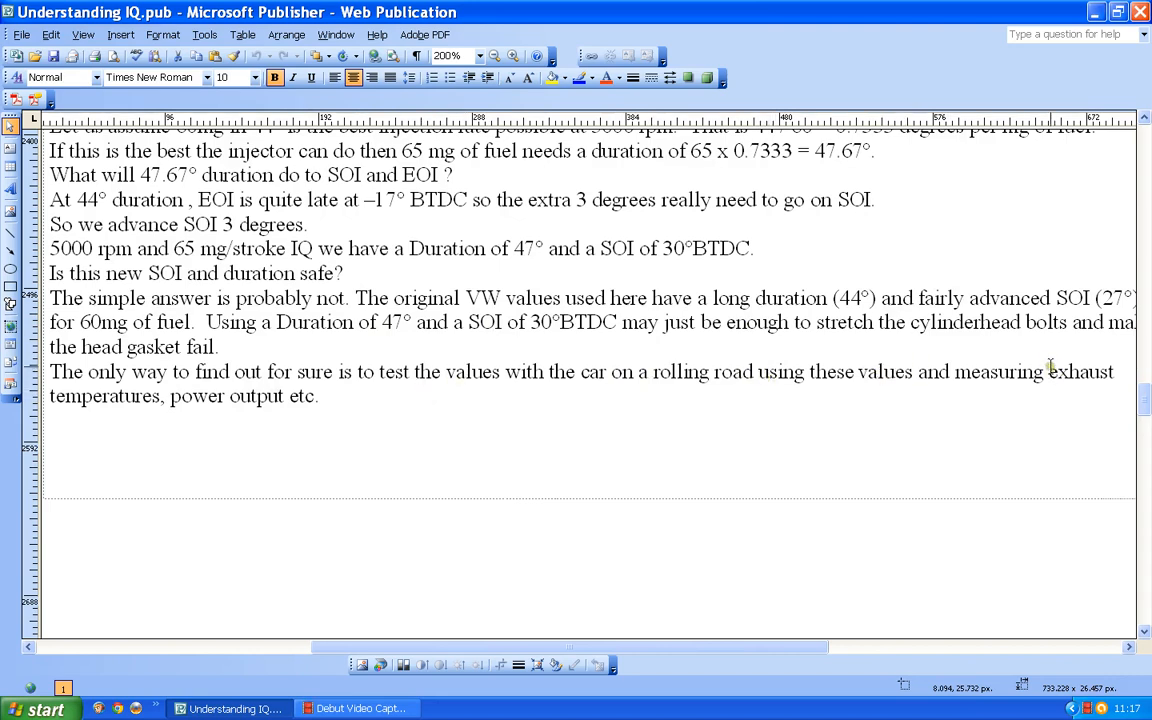